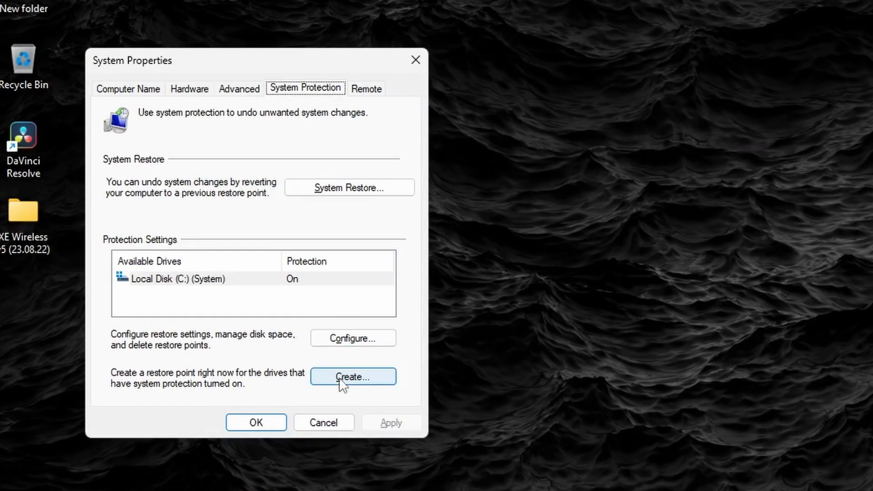
Start a new restore point for the C: drive with a description beginning 'Res'.
{"action": "left_click", "coordinate": [352, 377]}
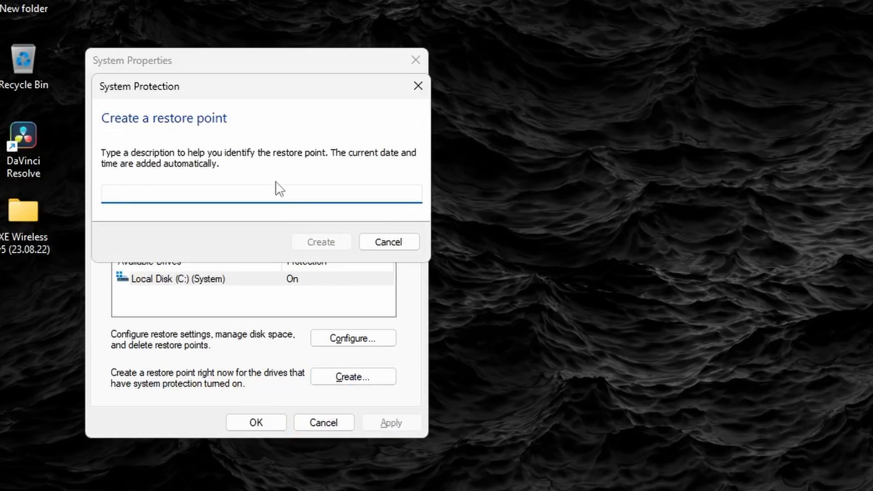
{"action": "type", "text": "Res"}
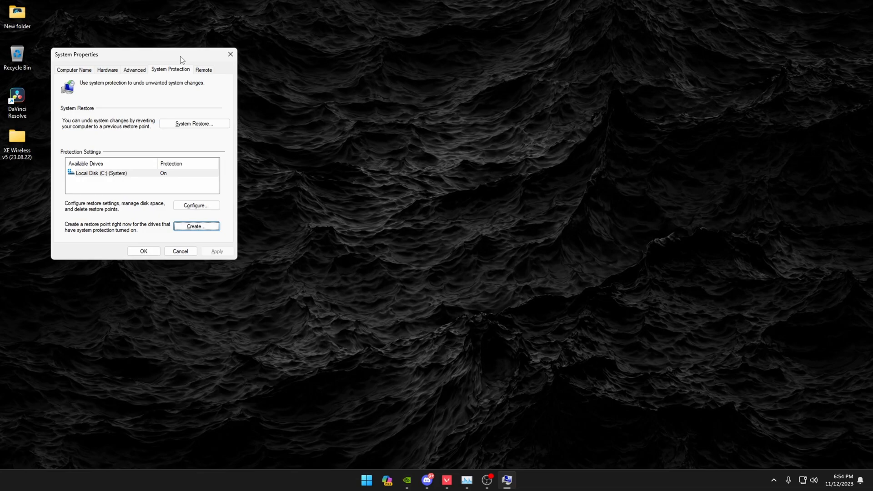
{"action": "mouse_move", "coordinate": [188, 59]}
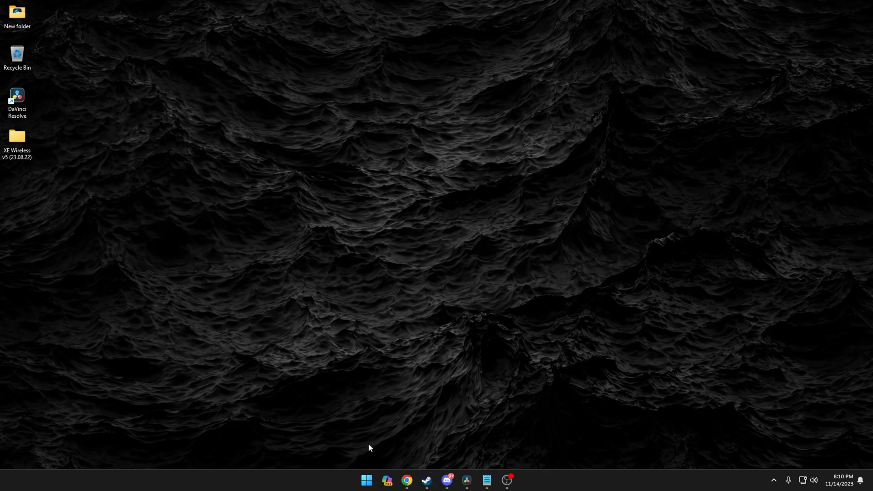
{"action": "left_click", "coordinate": [366, 482]}
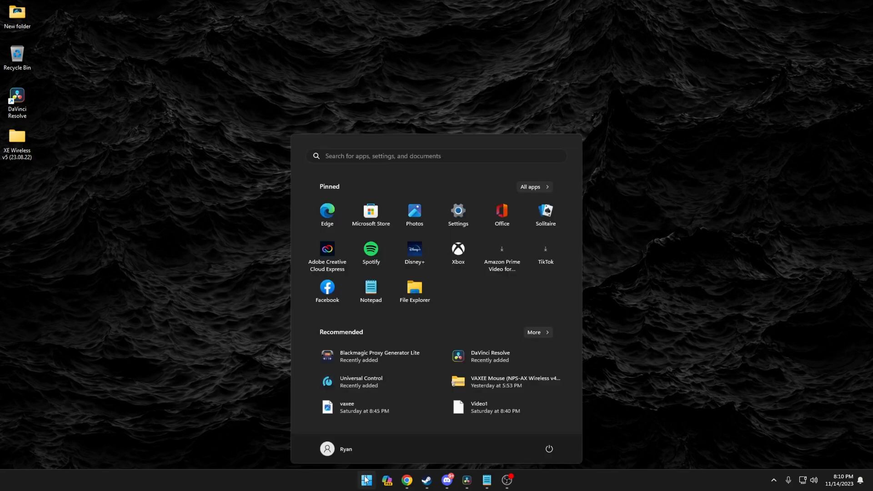
{"action": "type", "text": "choose a power plan"}
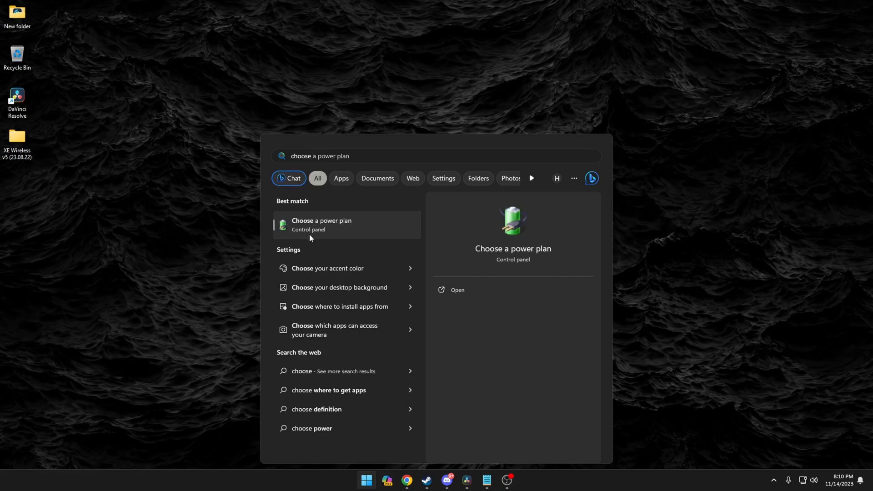
{"action": "left_click", "coordinate": [321, 224]}
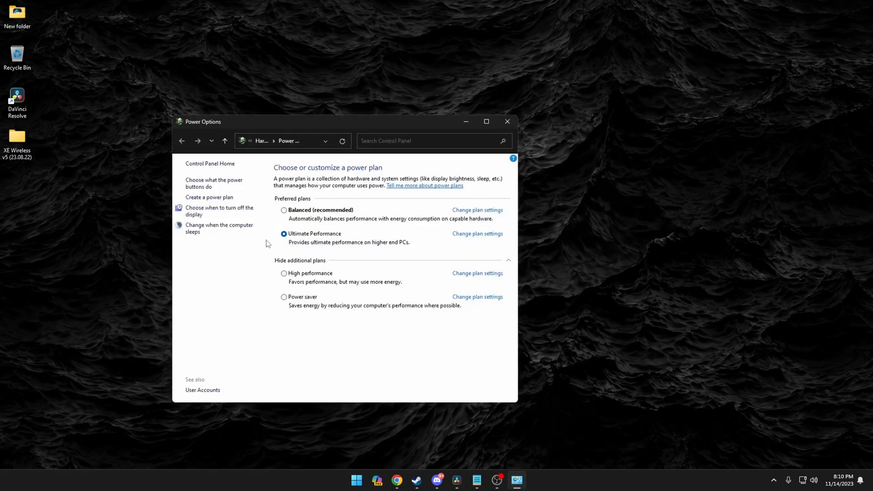
{"action": "mouse_move", "coordinate": [269, 222]}
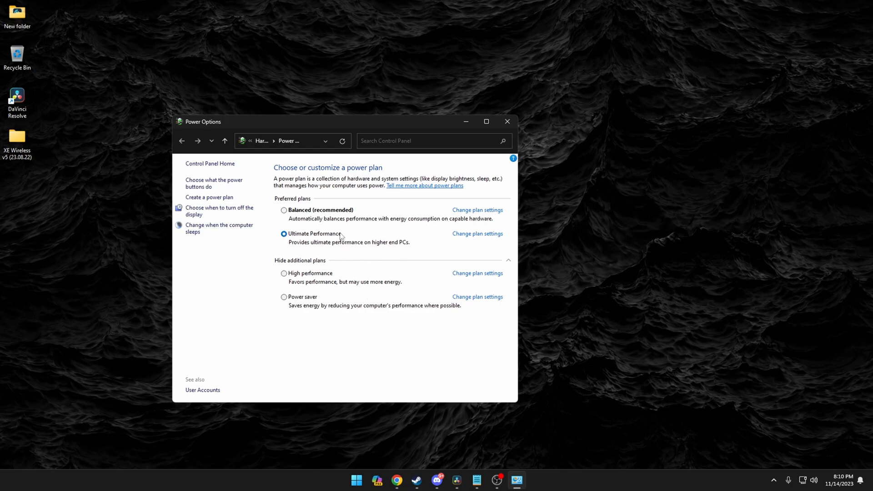
{"action": "mouse_move", "coordinate": [400, 254]}
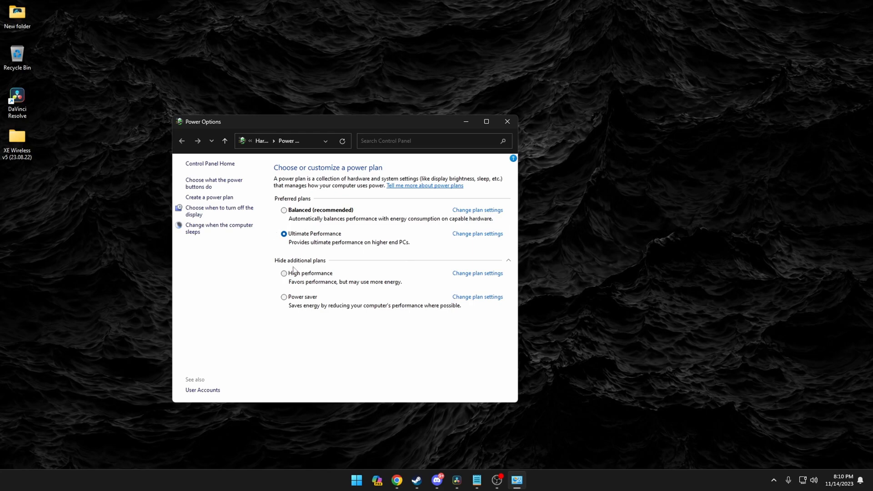
{"action": "mouse_move", "coordinate": [404, 288]}
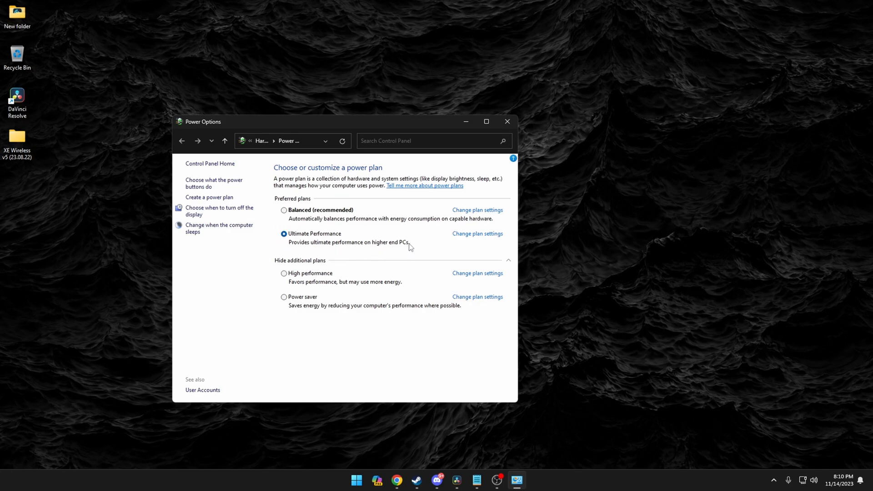
{"action": "mouse_move", "coordinate": [297, 245]}
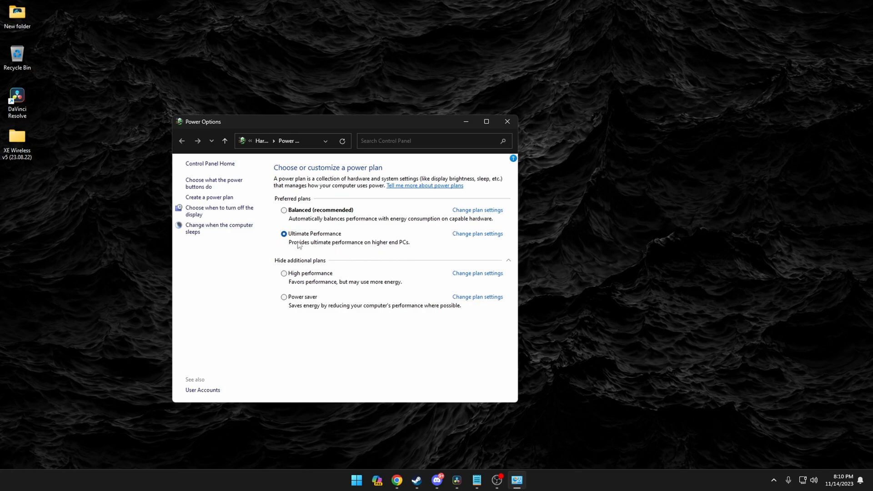
{"action": "mouse_move", "coordinate": [290, 271]}
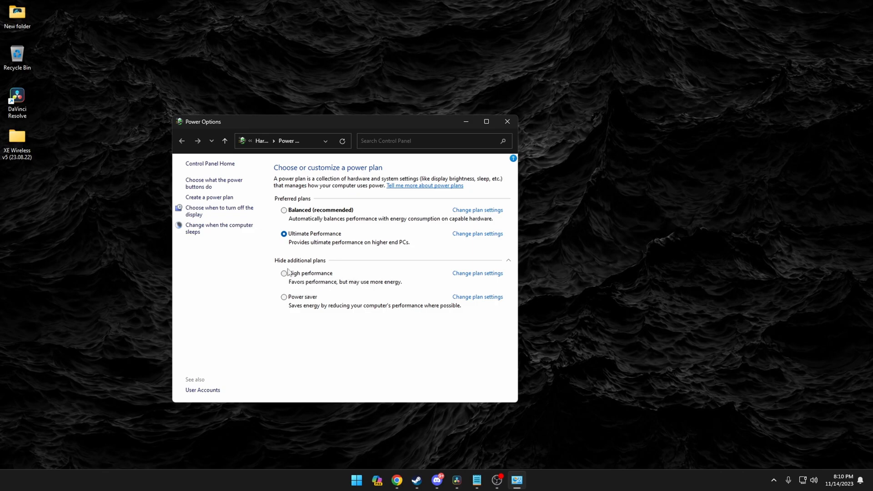
{"action": "left_click", "coordinate": [505, 122]}
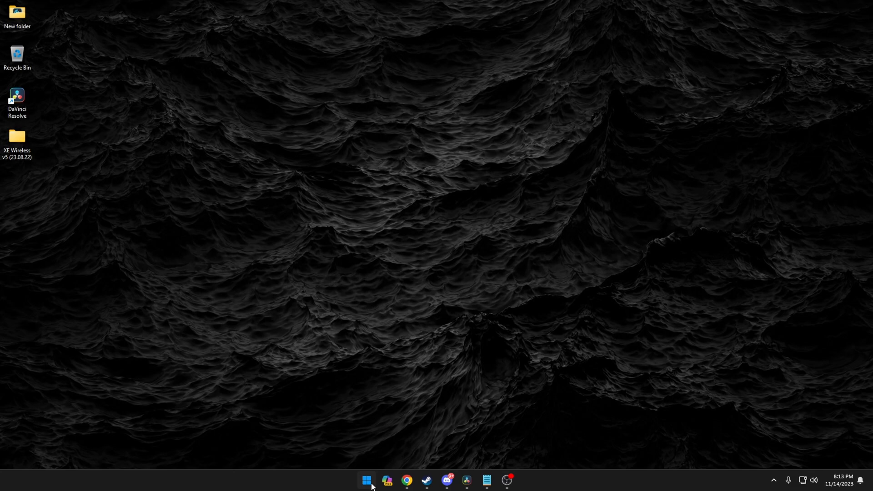
Duplicate the Ultimate Performance plan from an admin PowerShell, then close Power Options.
{"action": "right_click", "coordinate": [367, 486]}
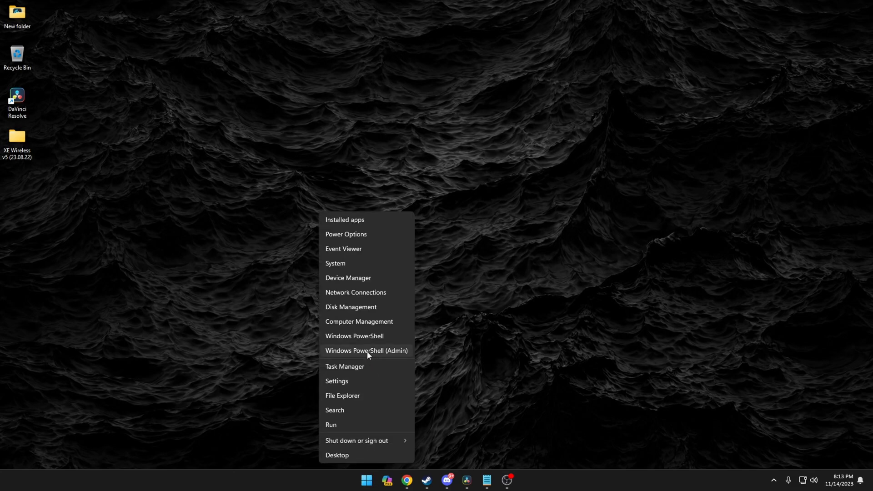
{"action": "left_click", "coordinate": [366, 350]}
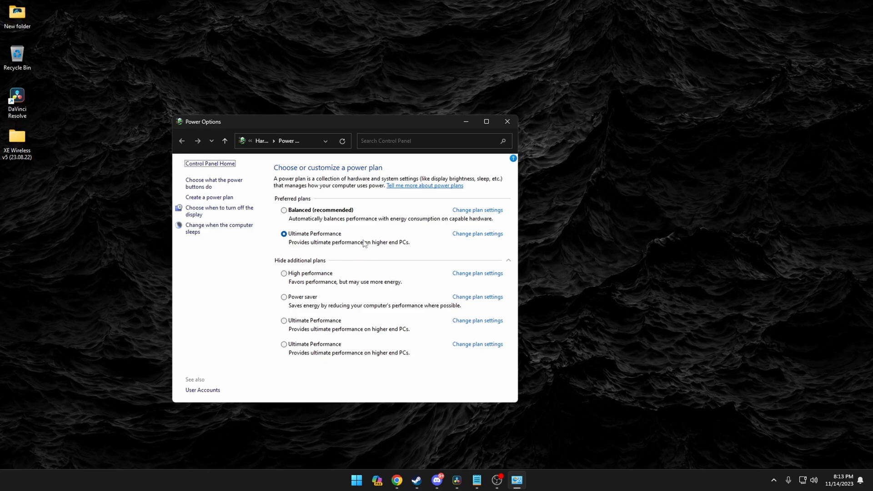
{"action": "mouse_move", "coordinate": [404, 244]}
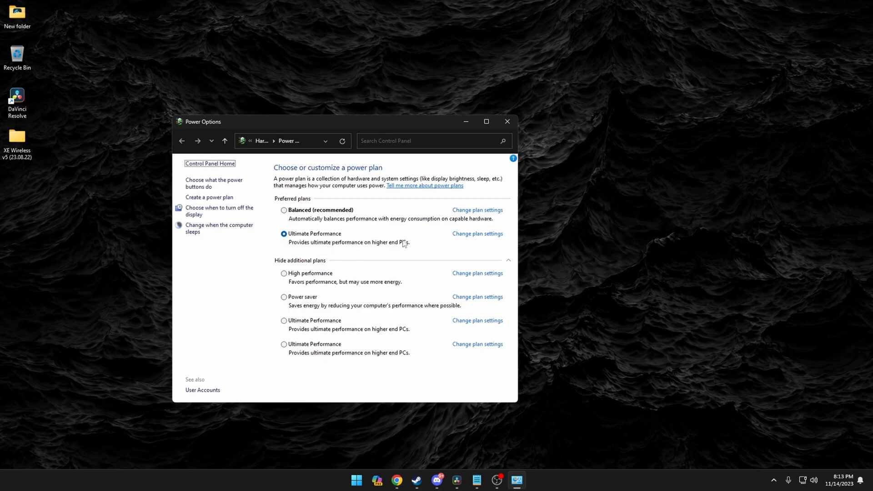
{"action": "left_click", "coordinate": [506, 122]}
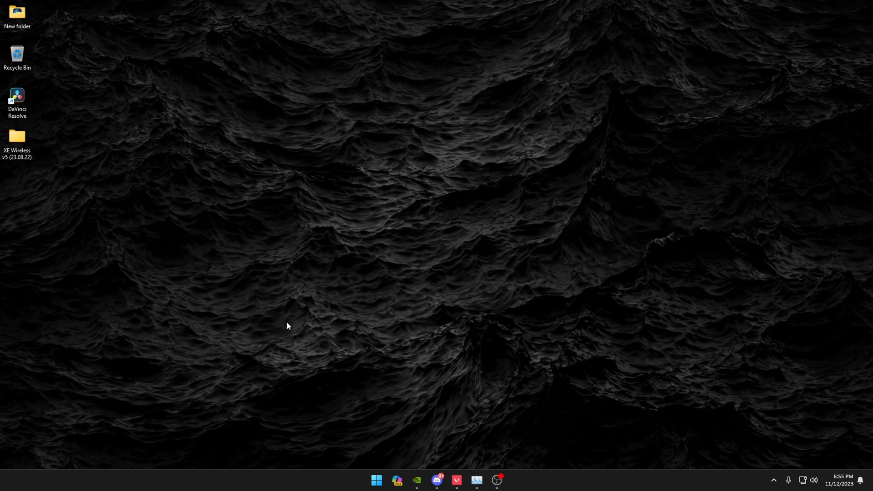
Switch visual effects to Adjust for best performance while keeping Show thumbnails instead of icons.
{"action": "type", "text": "adjust"}
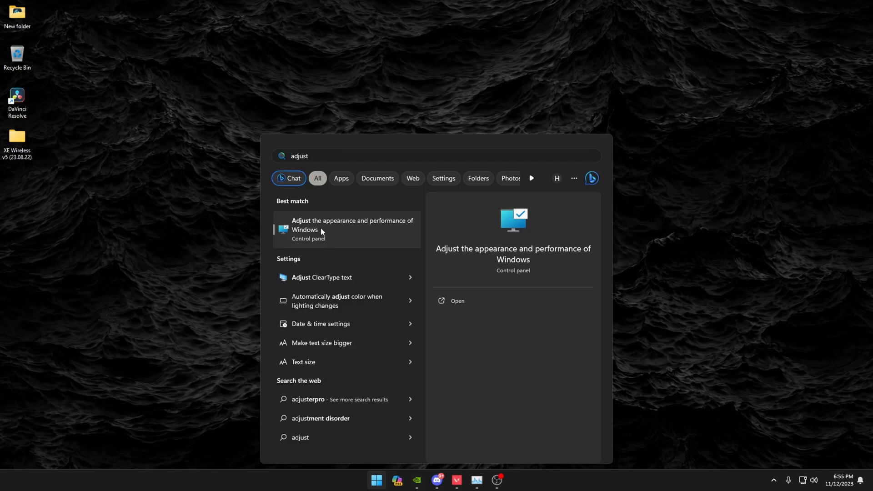
{"action": "mouse_move", "coordinate": [347, 226]}
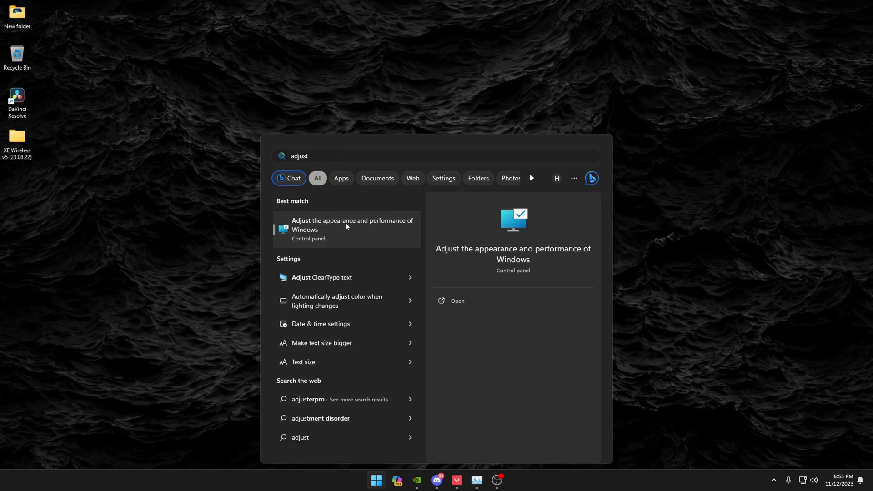
{"action": "left_click", "coordinate": [352, 229]}
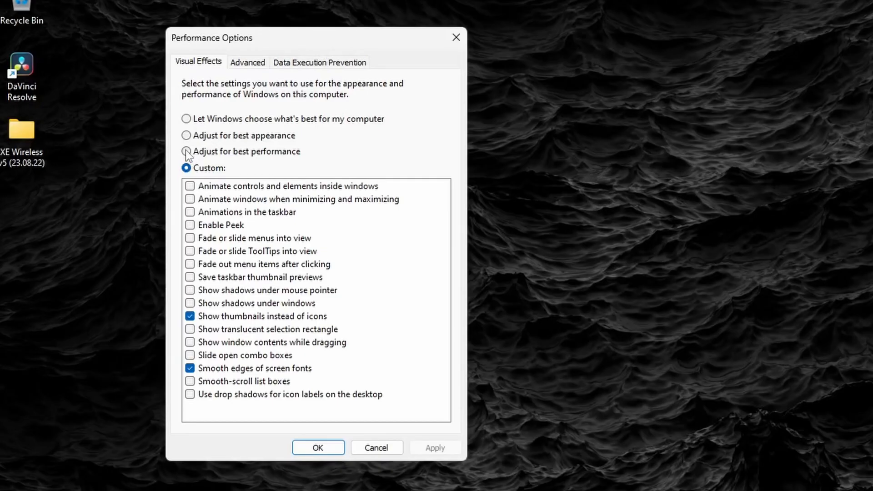
{"action": "left_click", "coordinate": [186, 151]}
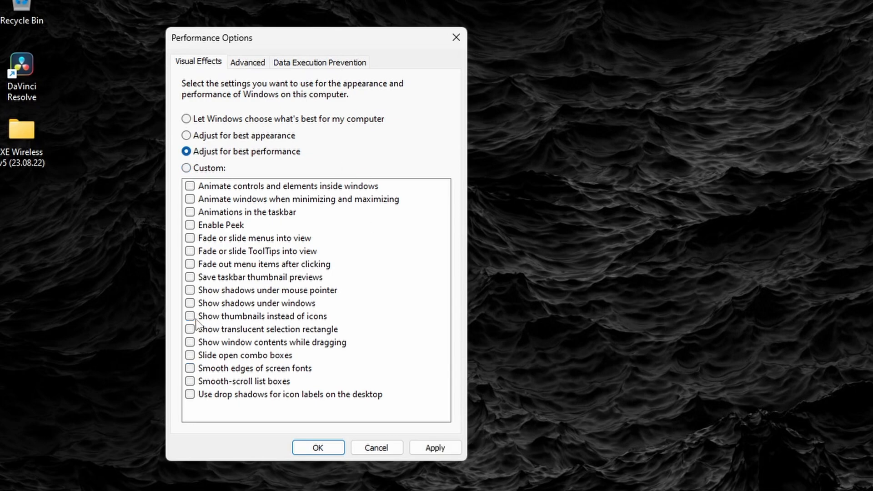
{"action": "left_click", "coordinate": [189, 316]}
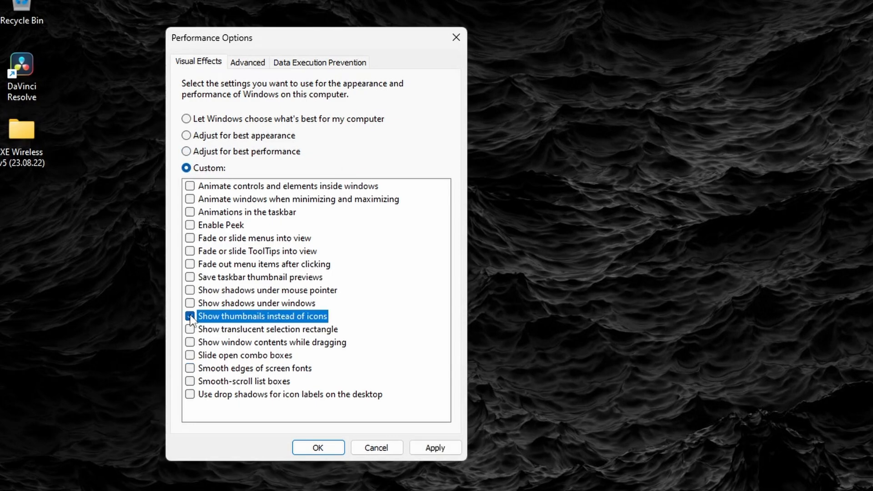
{"action": "left_click", "coordinate": [190, 316]}
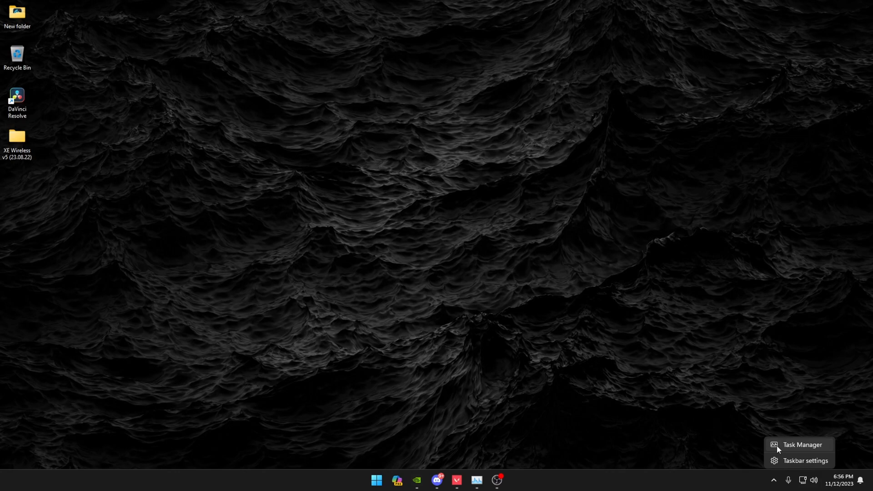
Open Task Manager's Processes page and scroll through the running processes' CPU, memory, disk and network use.
{"action": "left_click", "coordinate": [802, 445]}
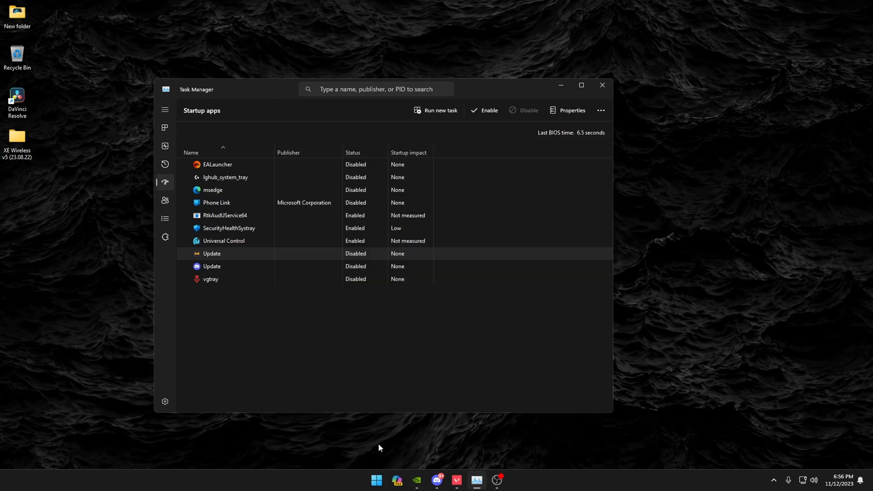
{"action": "left_click", "coordinate": [165, 110]}
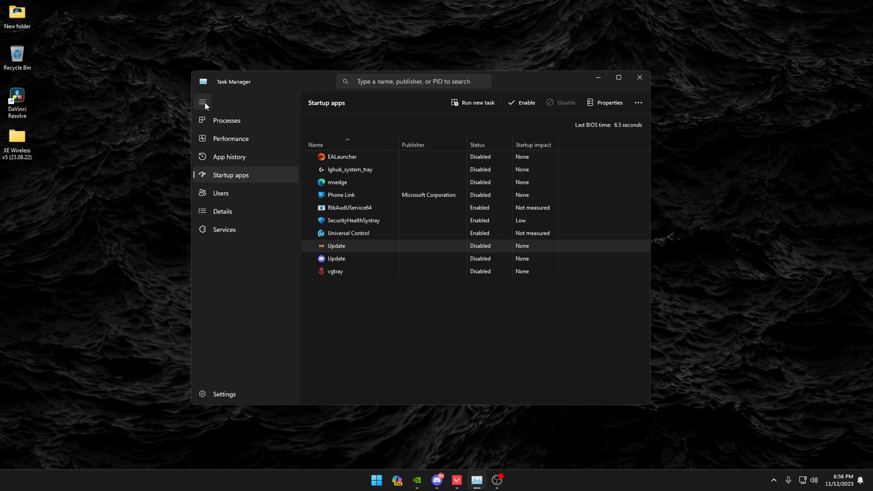
{"action": "left_click", "coordinate": [226, 120]}
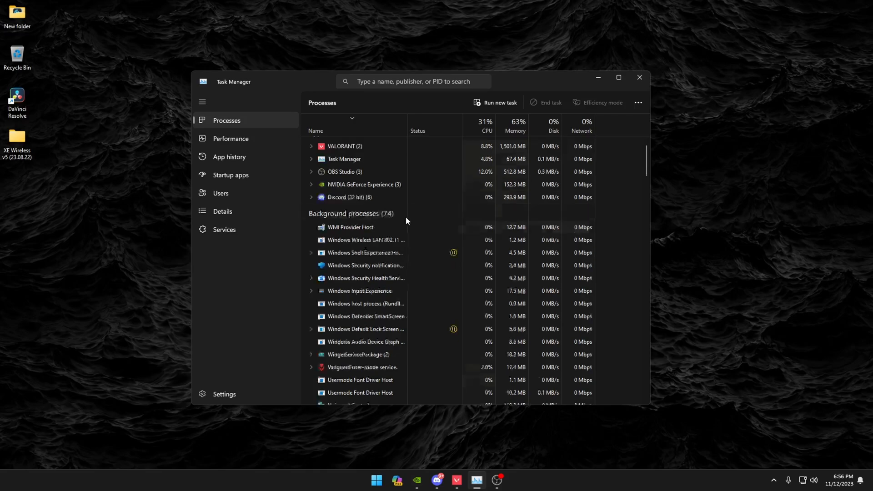
{"action": "scroll", "scroll_direction": "down", "scroll_amount": 3}
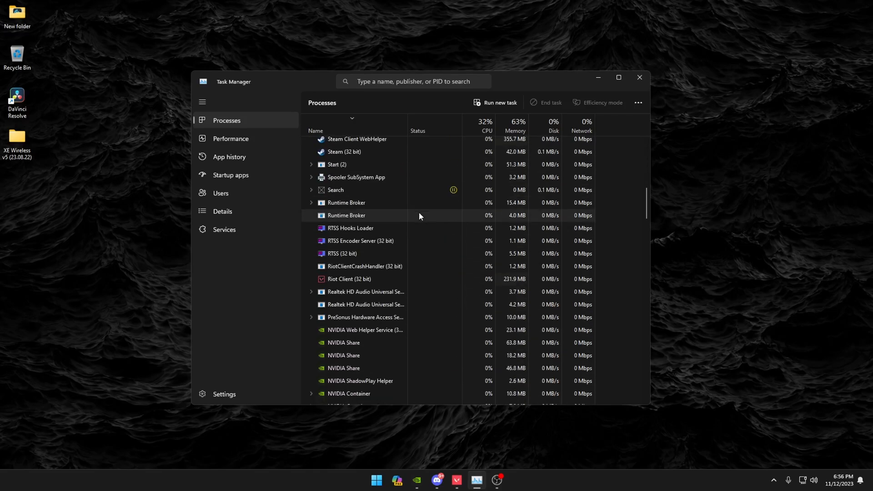
{"action": "scroll", "scroll_direction": "down", "scroll_amount": 3}
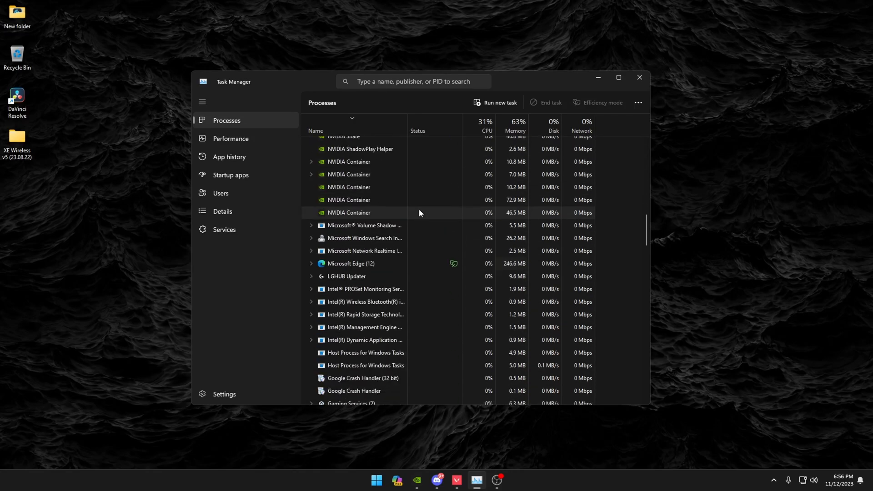
{"action": "scroll", "scroll_direction": "down", "scroll_amount": 3}
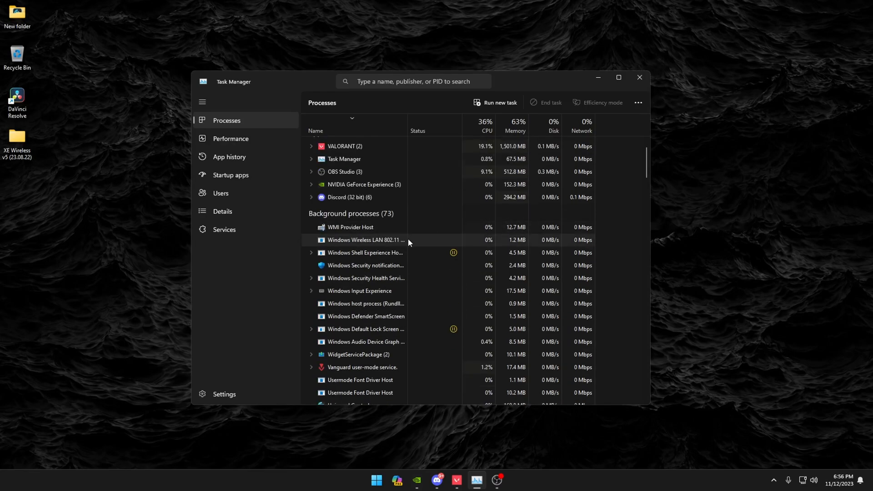
{"action": "scroll", "scroll_direction": "down", "scroll_amount": 3}
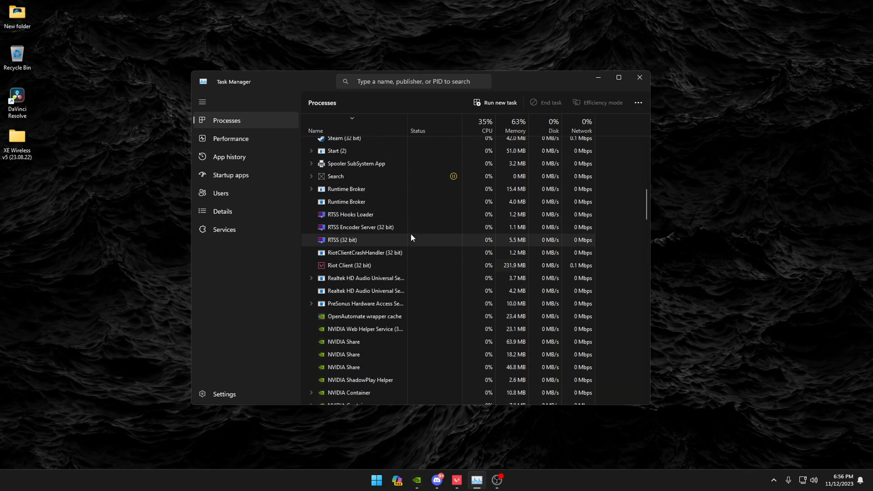
{"action": "scroll", "scroll_direction": "down", "scroll_amount": 3}
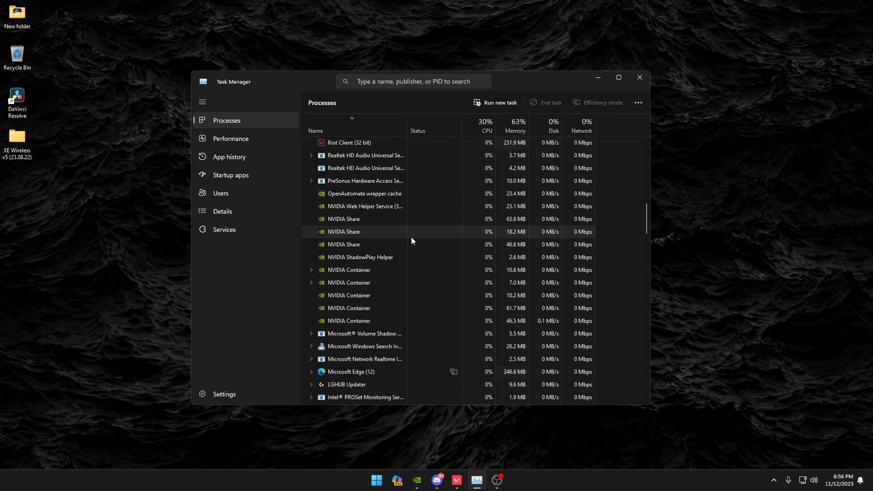
Show Task Manager's Startup apps list and select the RtkAudUService64 entry.
{"action": "left_click", "coordinate": [231, 174]}
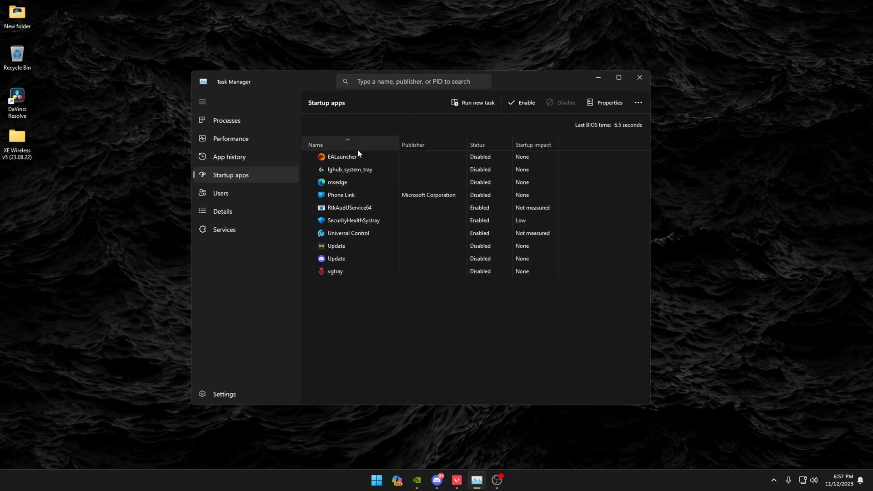
{"action": "left_click", "coordinate": [342, 159]}
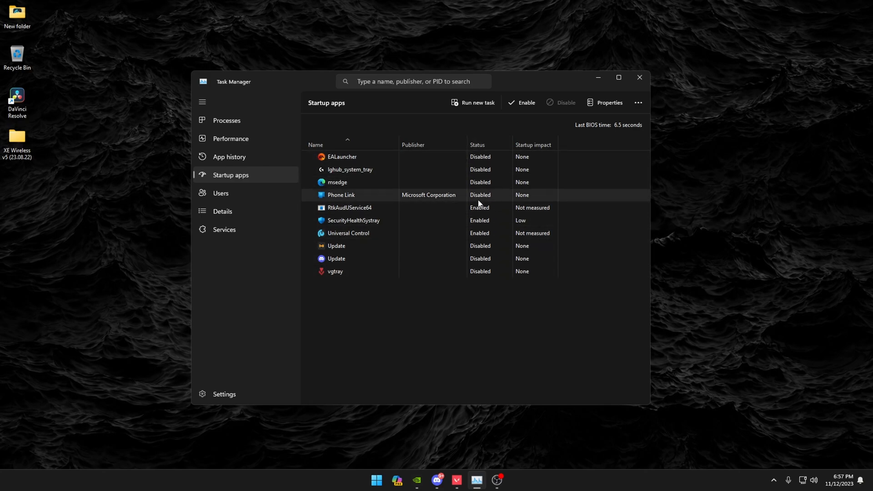
{"action": "left_click", "coordinate": [349, 207]}
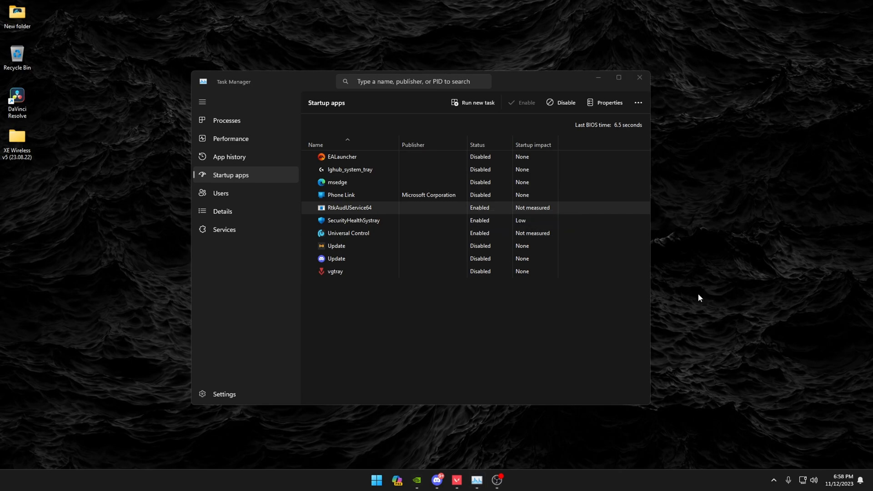
{"action": "left_click", "coordinate": [377, 480]}
{"action": "type", "text": "un"}
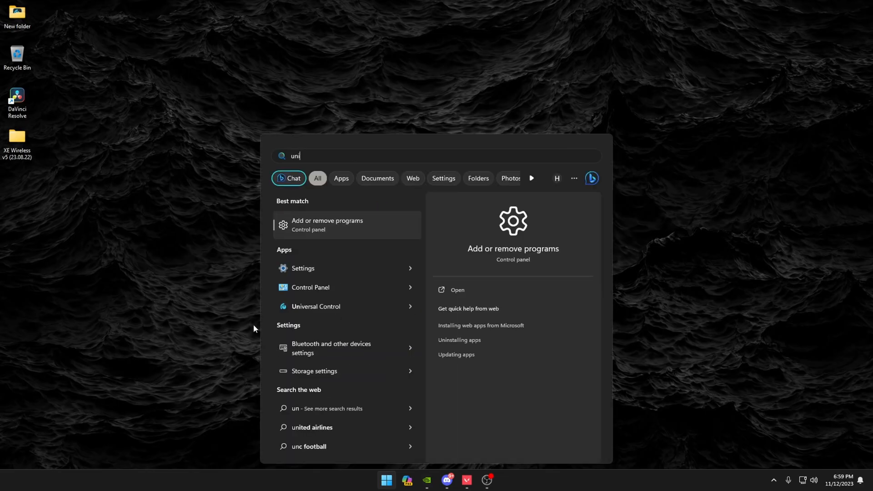
Uninstall CPUID HWMonitor from Installed apps, dismiss the notice, and close Settings.
{"action": "left_click", "coordinate": [327, 224]}
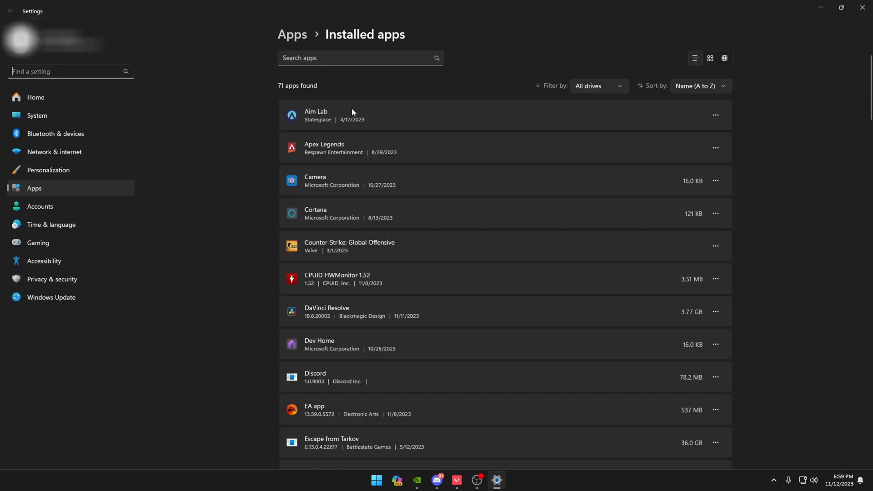
{"action": "mouse_move", "coordinate": [281, 104]}
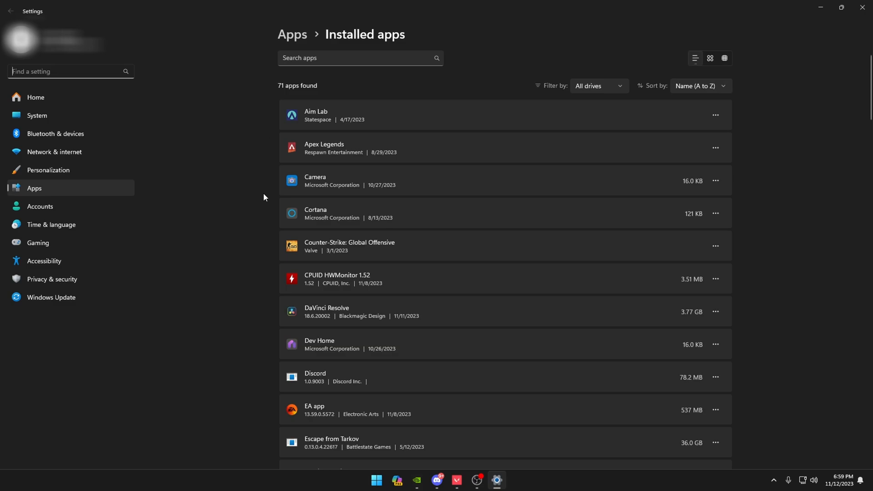
{"action": "scroll", "scroll_direction": "down", "scroll_amount": 3}
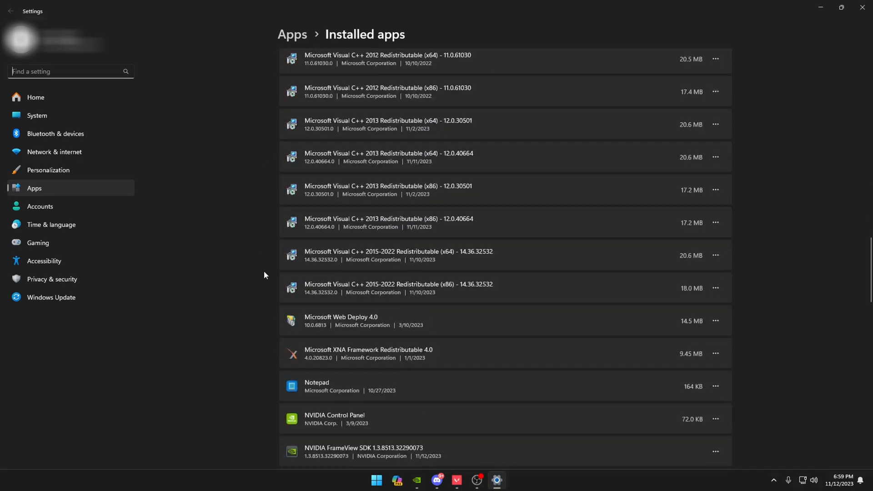
{"action": "left_click", "coordinate": [824, 306]}
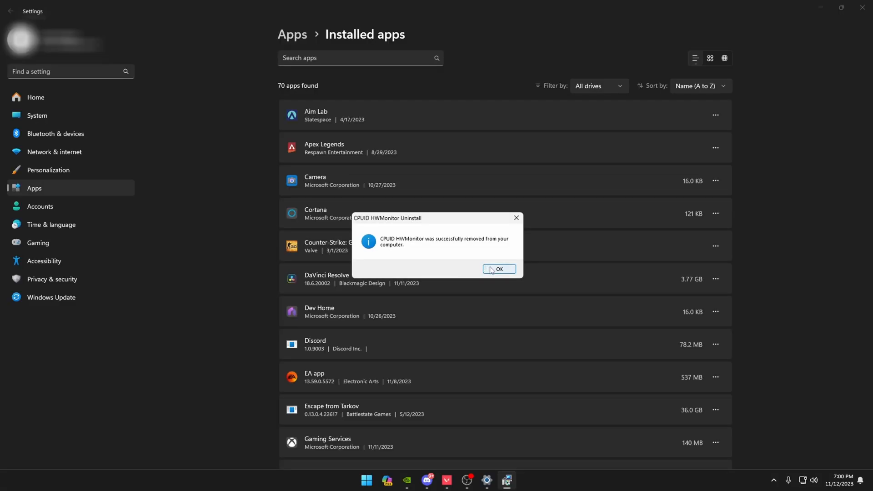
{"action": "left_click", "coordinate": [498, 273]}
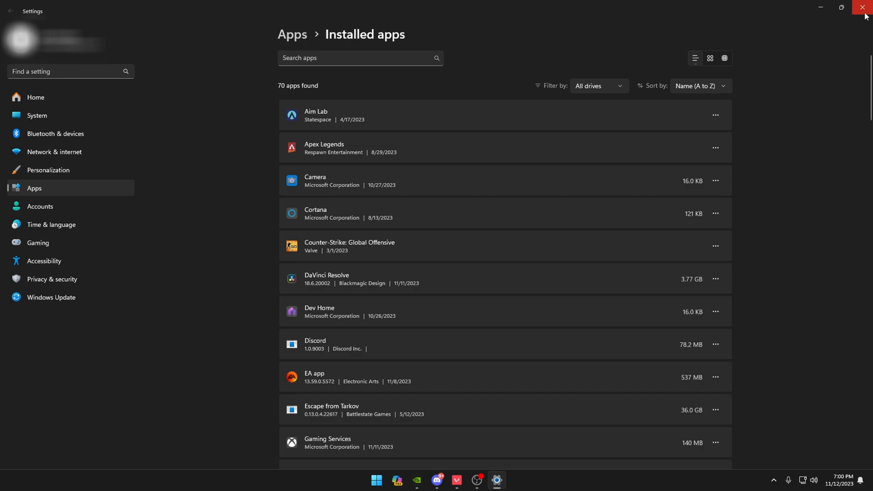
{"action": "left_click", "coordinate": [865, 7]}
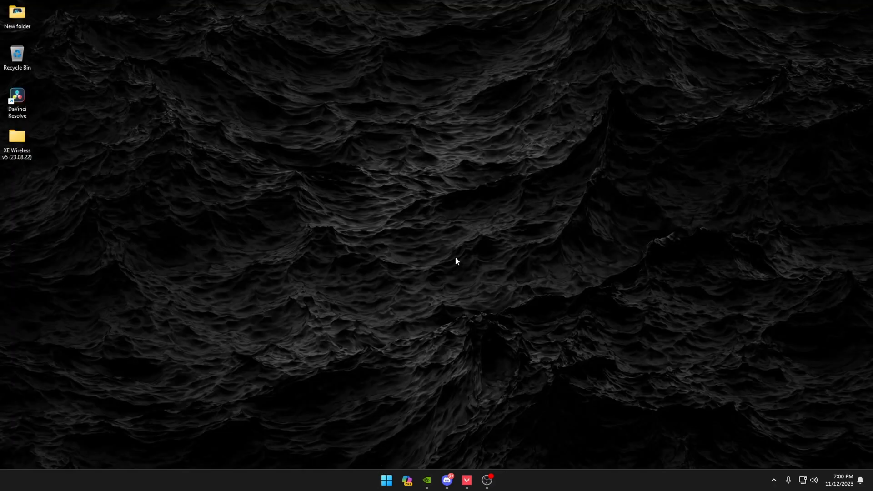
Clear the %temp% folder, continuing for protected items and skipping files still in use.
{"action": "key", "text": "Win+r"}
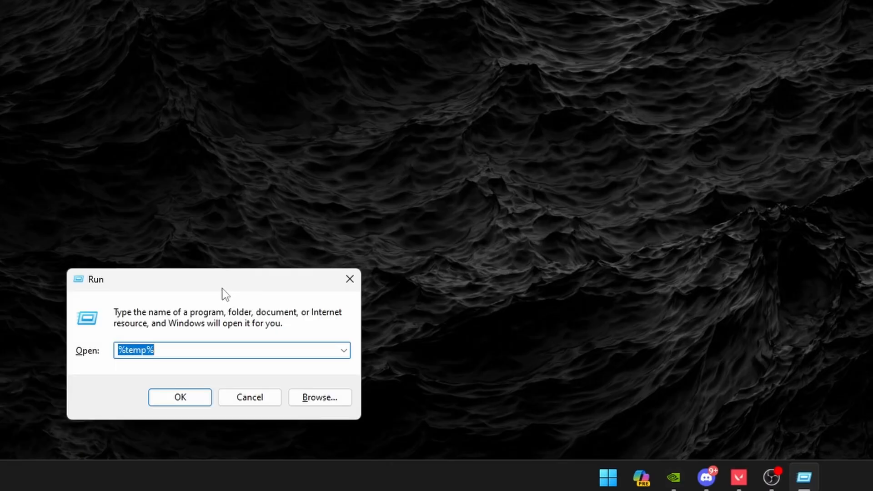
{"action": "left_click", "coordinate": [134, 350]}
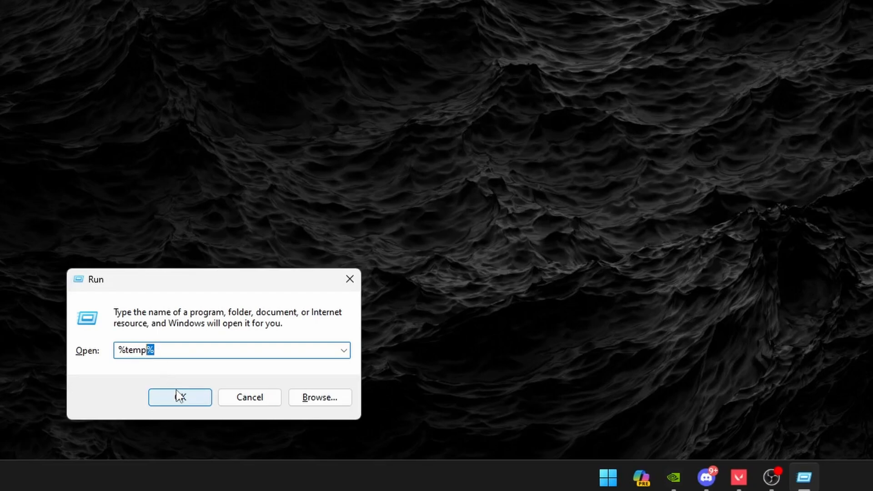
{"action": "left_click", "coordinate": [179, 397]}
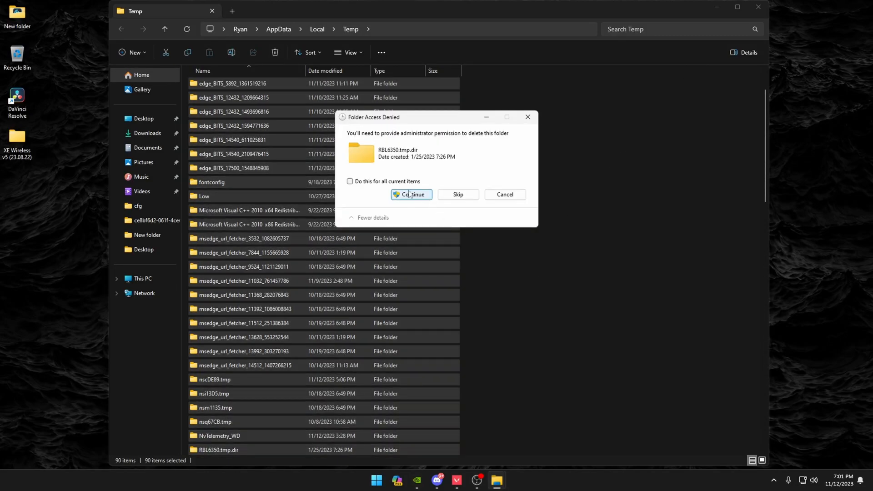
{"action": "left_click", "coordinate": [350, 181]}
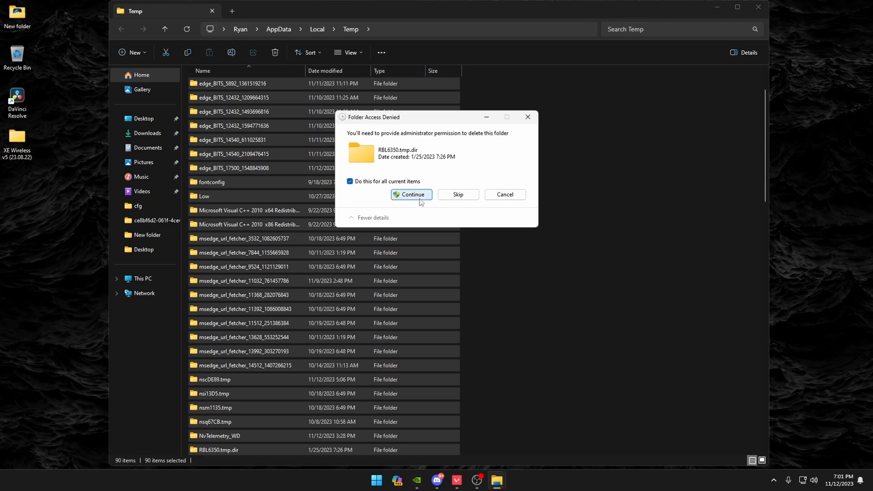
{"action": "left_click", "coordinate": [411, 194]}
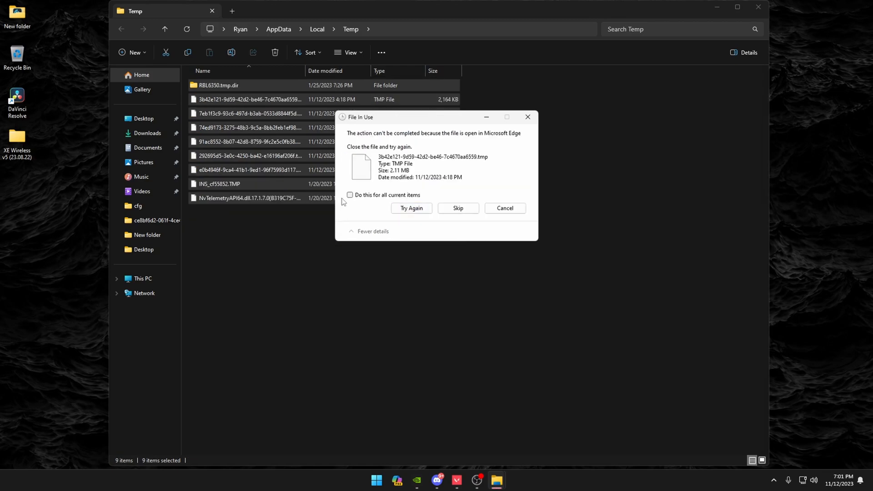
{"action": "left_click", "coordinate": [350, 195]}
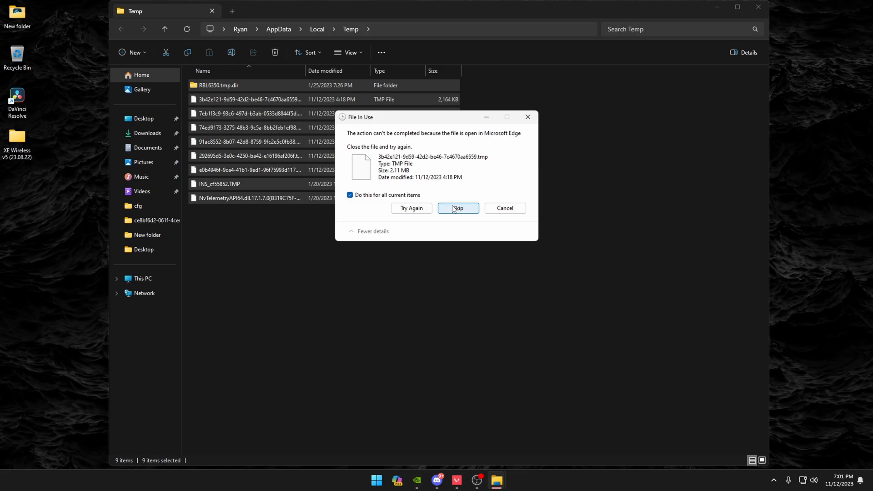
{"action": "left_click", "coordinate": [457, 207]}
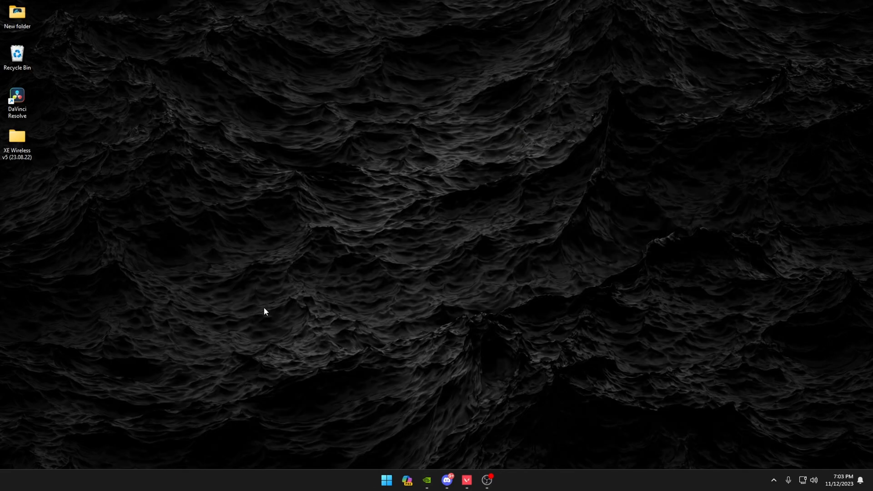
Remove temporary files via Storage, including Recycle Bin but not Thumbnails, then close Settings.
{"action": "type", "text": "delete browsing history"}
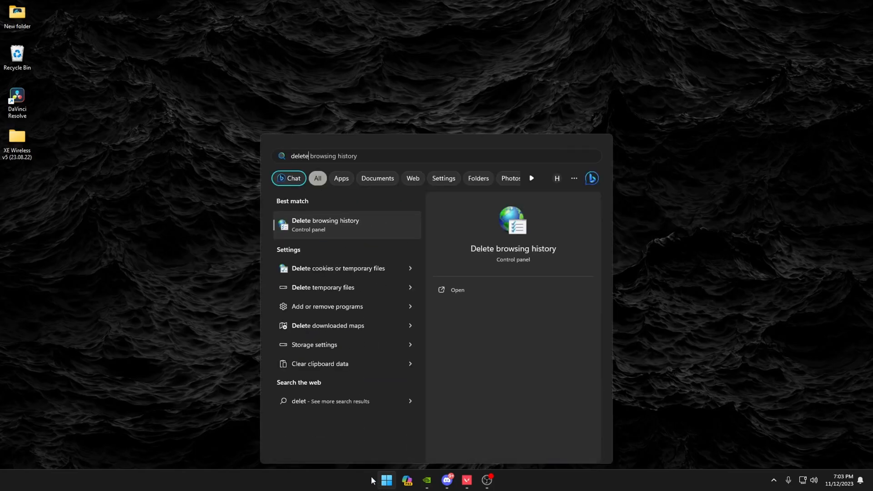
{"action": "left_click", "coordinate": [315, 344]}
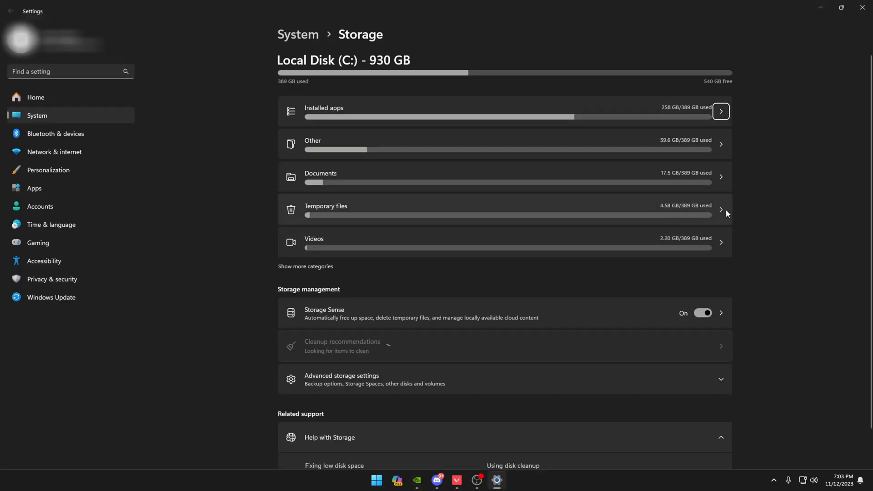
{"action": "left_click", "coordinate": [721, 210]}
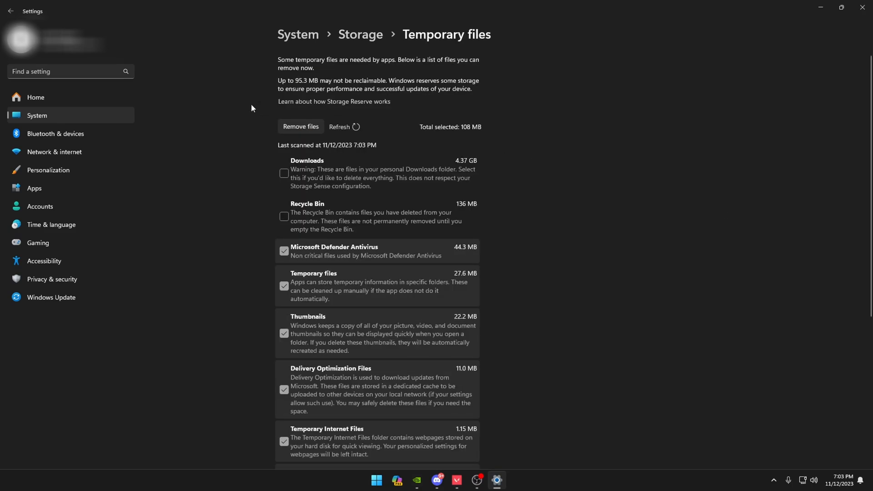
{"action": "mouse_move", "coordinate": [267, 217]}
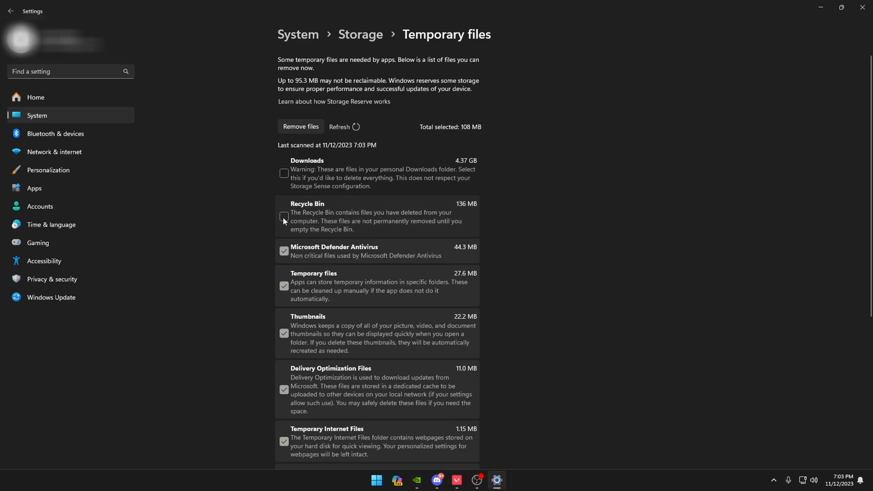
{"action": "left_click", "coordinate": [284, 217]}
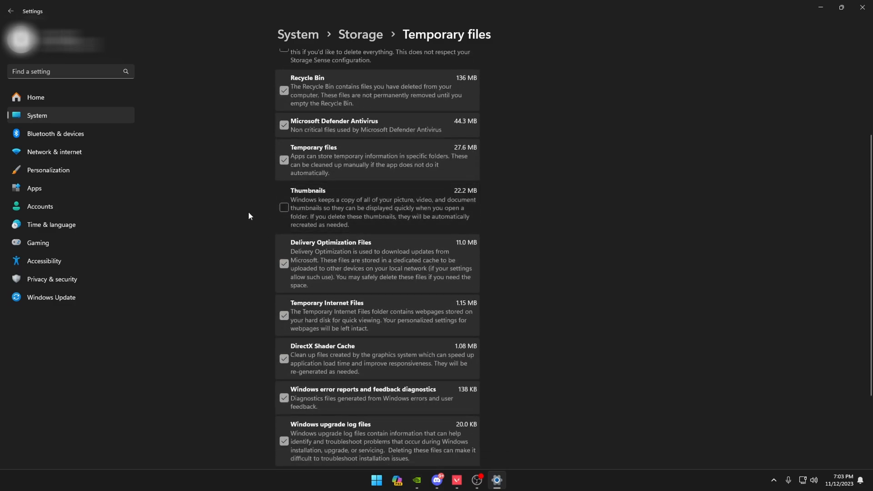
{"action": "scroll", "scroll_direction": "down", "scroll_amount": 3}
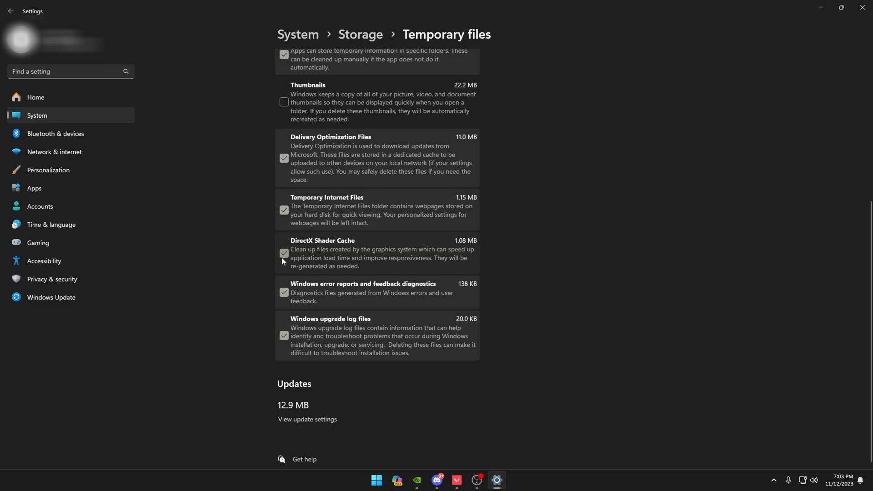
{"action": "mouse_move", "coordinate": [282, 263]}
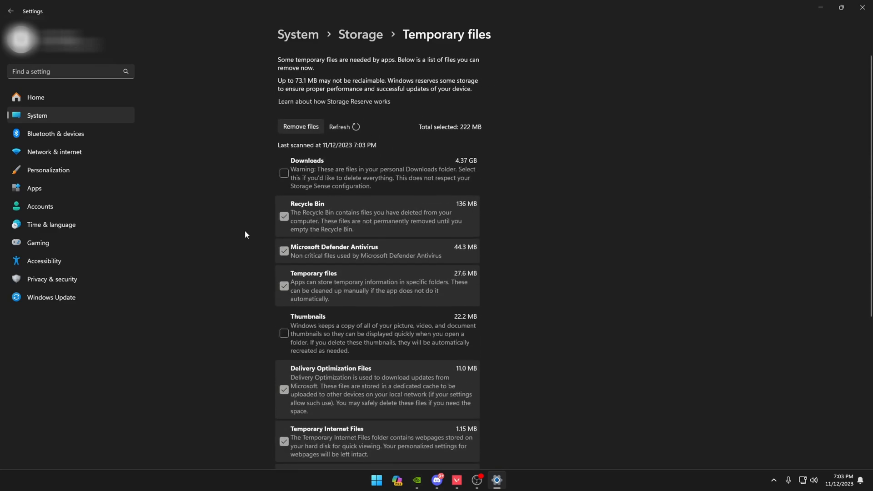
{"action": "left_click", "coordinate": [301, 127]}
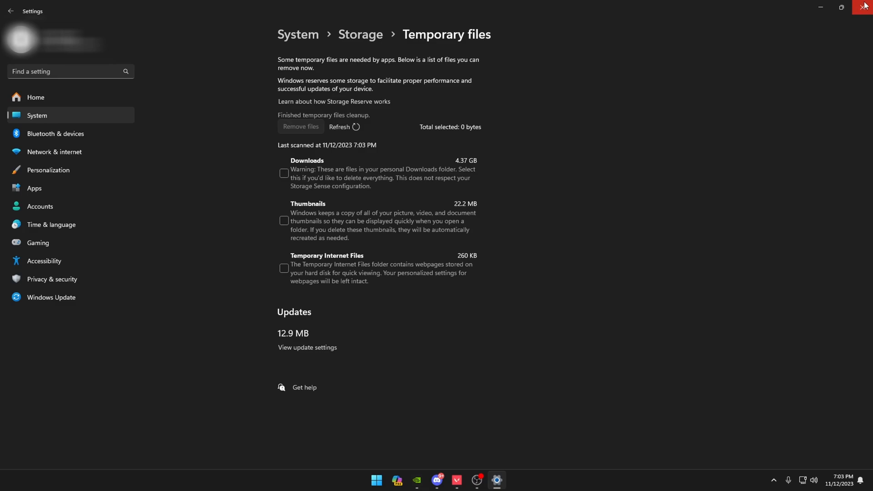
{"action": "left_click", "coordinate": [866, 7]}
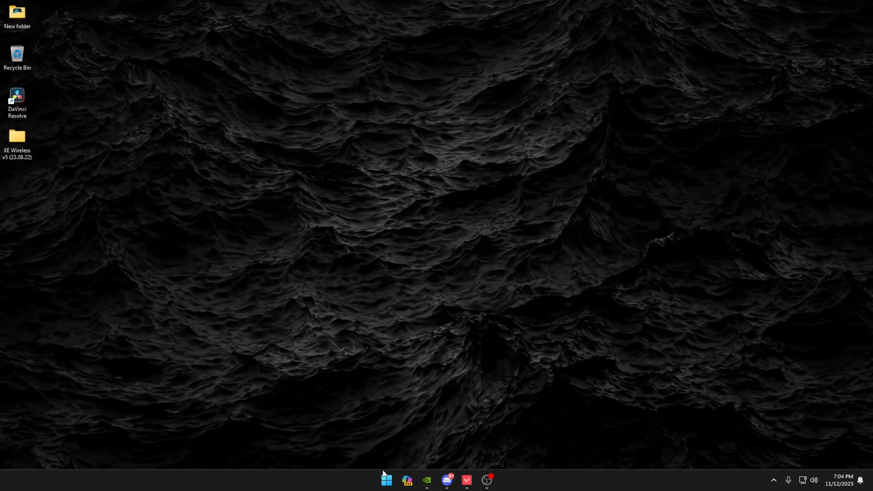
Find Windows Update through search and run Check for updates to fetch the Defender intelligence update.
{"action": "type", "text": "check for updates"}
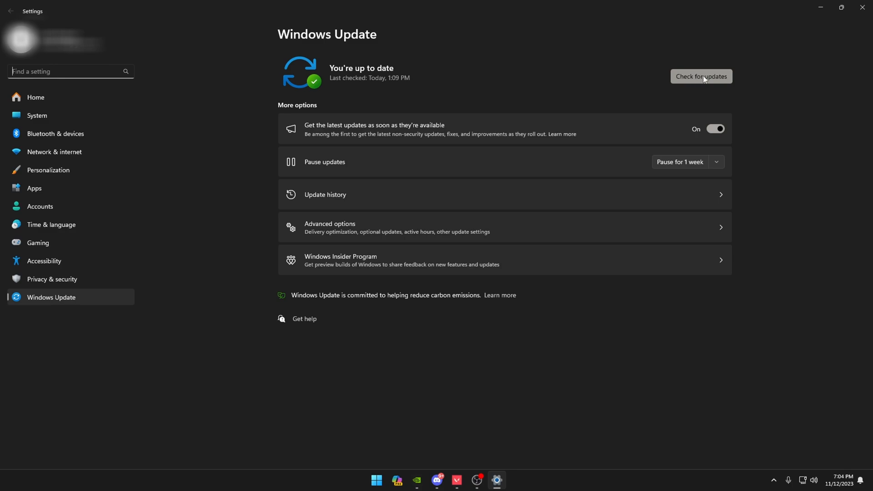
{"action": "left_click", "coordinate": [700, 76]}
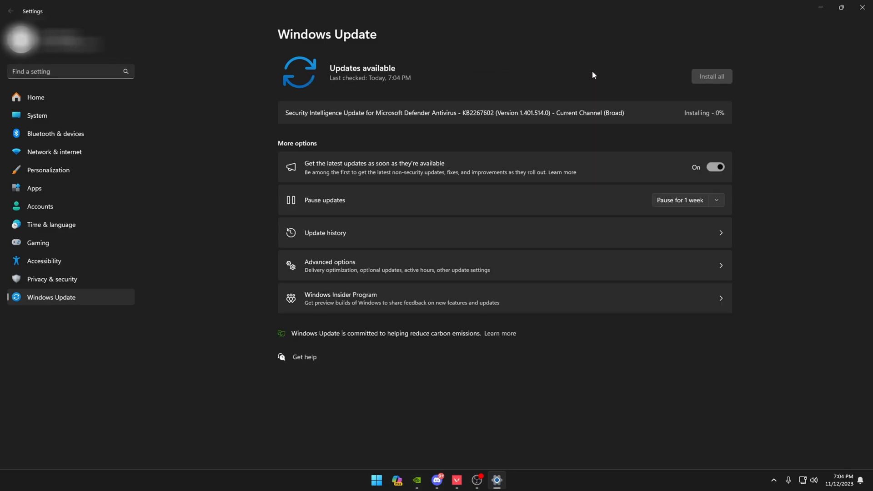
{"action": "mouse_move", "coordinate": [658, 71]}
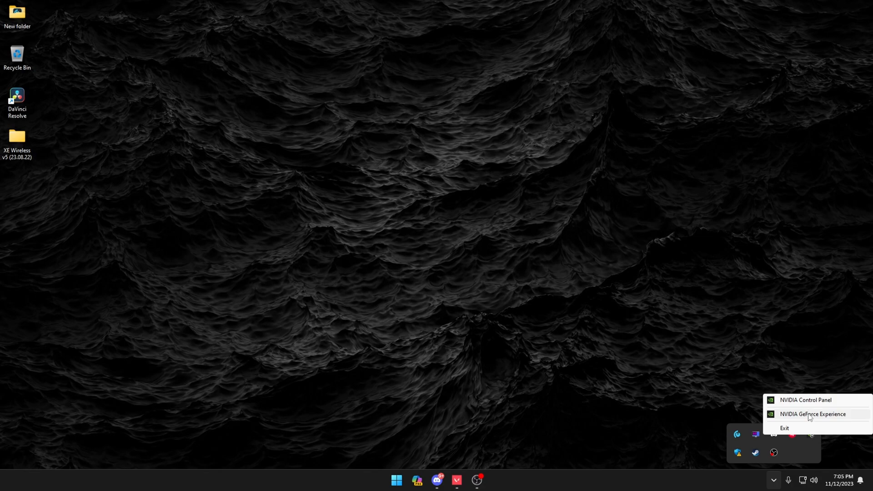
Download and express-install Game Ready Driver 546.01, then close GeForce Experience.
{"action": "left_click", "coordinate": [812, 413]}
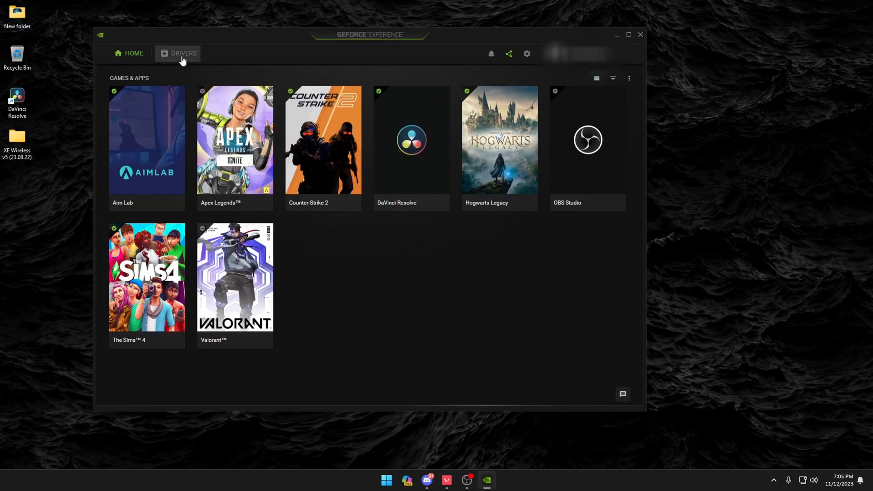
{"action": "left_click", "coordinate": [183, 53]}
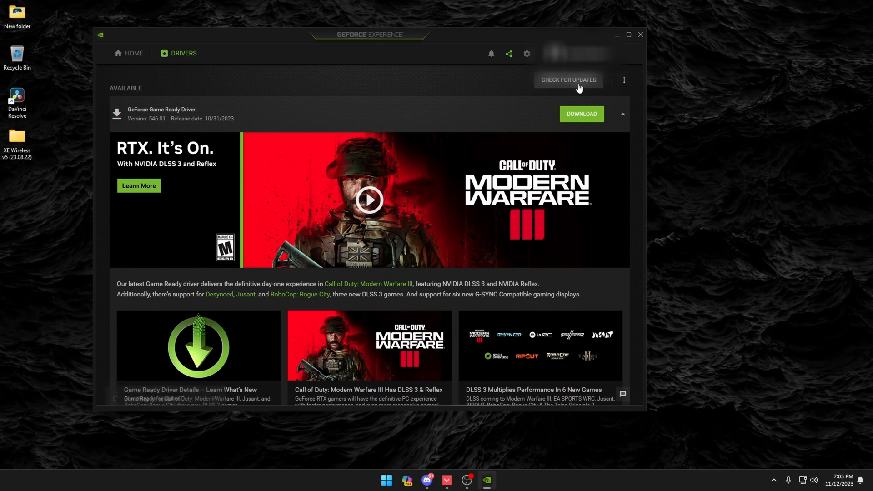
{"action": "mouse_move", "coordinate": [521, 121]}
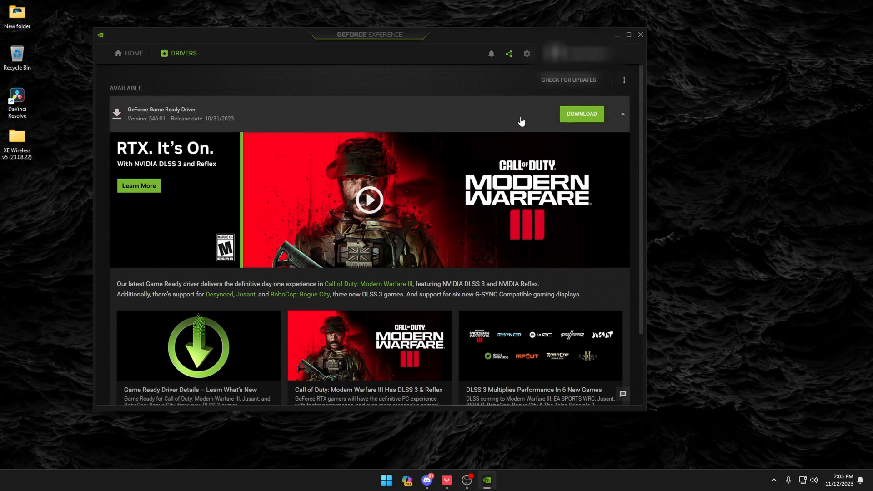
{"action": "left_click", "coordinate": [580, 114]}
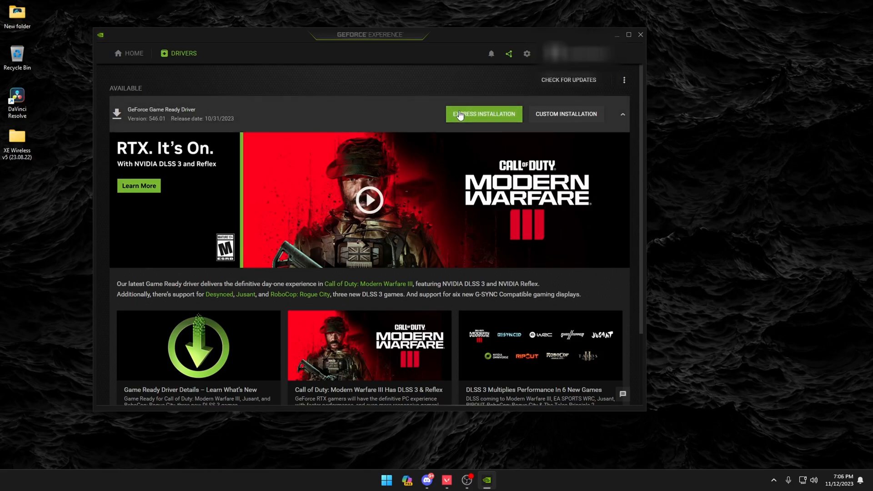
{"action": "left_click", "coordinate": [483, 114]}
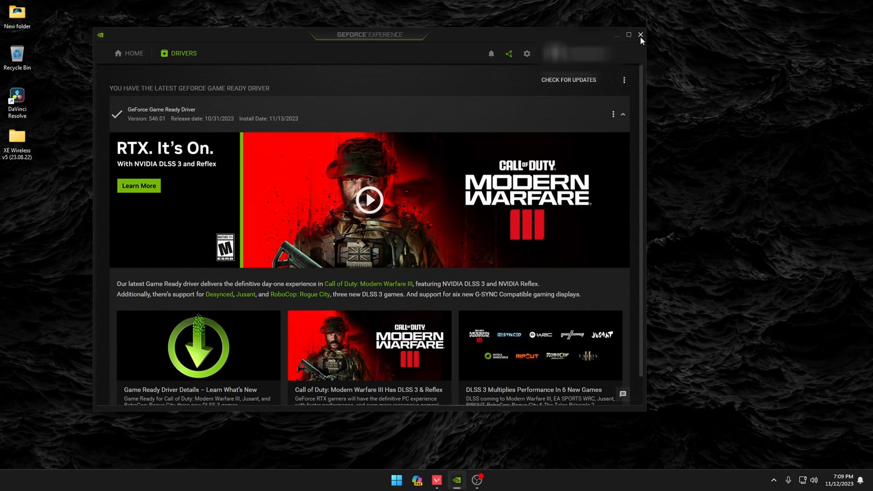
{"action": "left_click", "coordinate": [639, 35]}
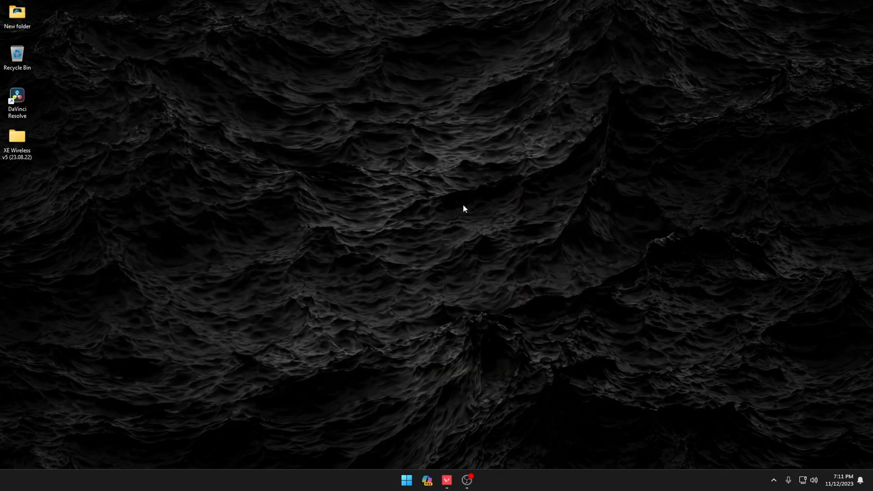
{"action": "mouse_move", "coordinate": [446, 218]}
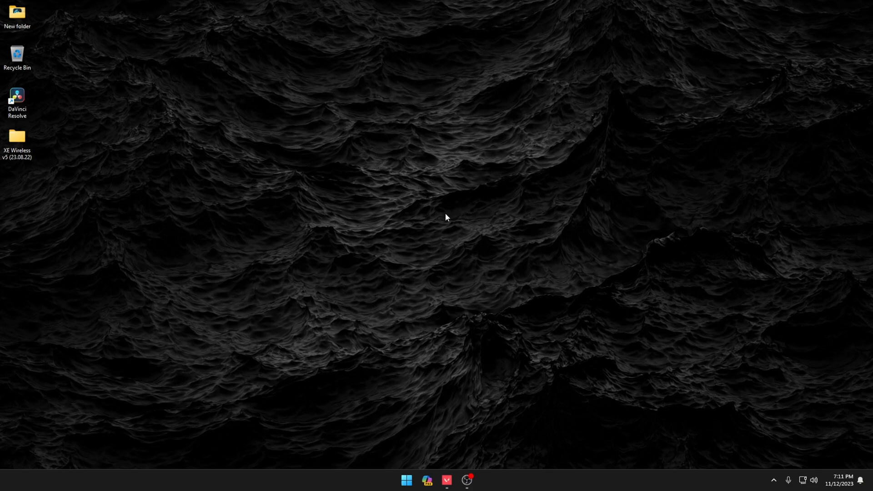
{"action": "left_click", "coordinate": [406, 480]}
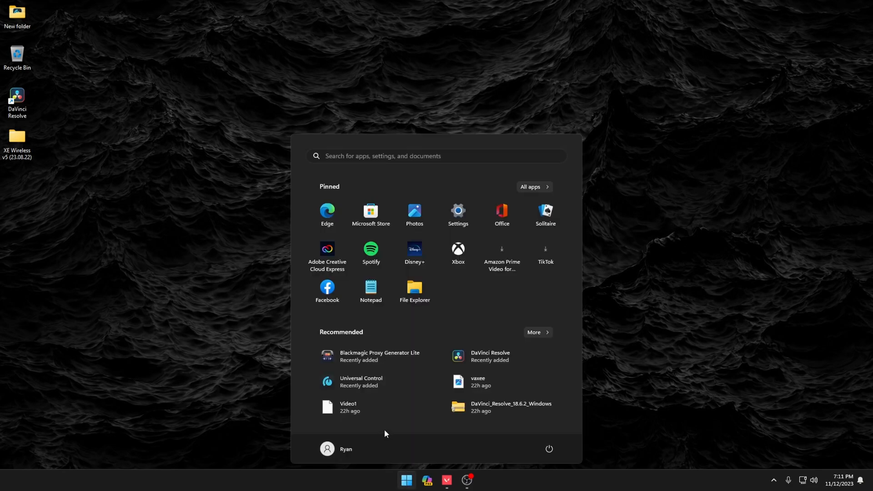
{"action": "type", "text": "disa"}
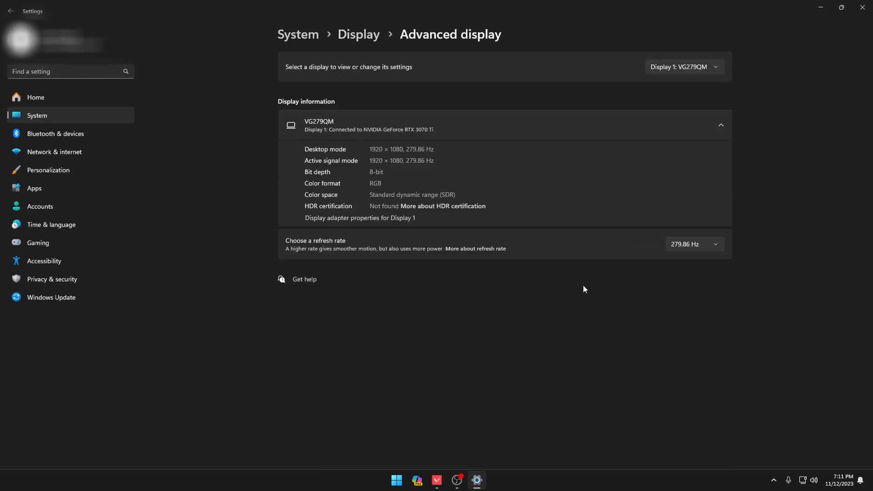
{"action": "left_click", "coordinate": [693, 244]}
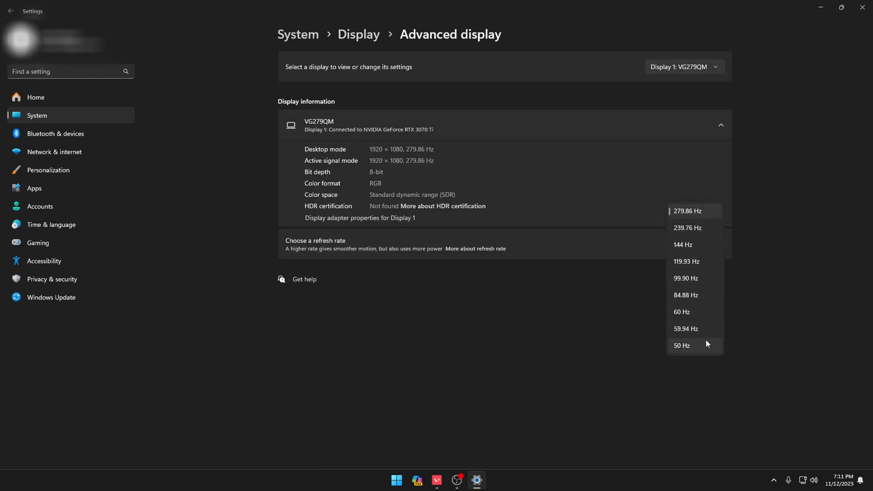
{"action": "mouse_move", "coordinate": [704, 214]}
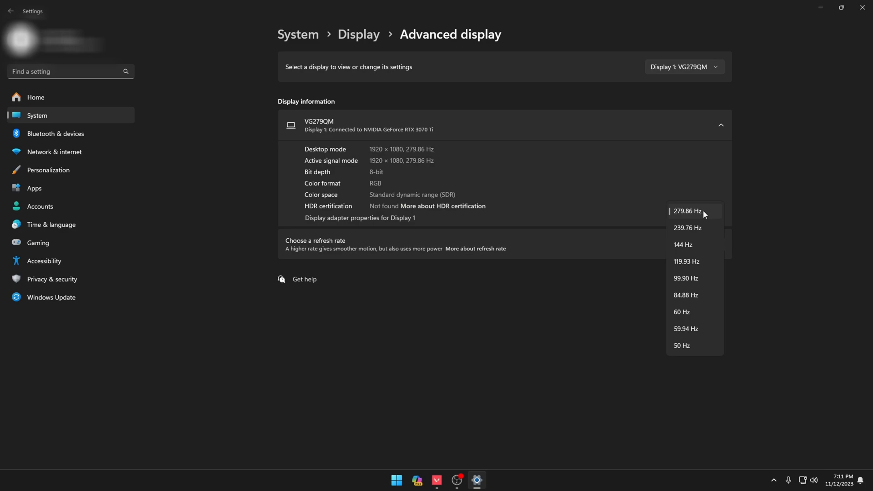
{"action": "mouse_move", "coordinate": [706, 216]}
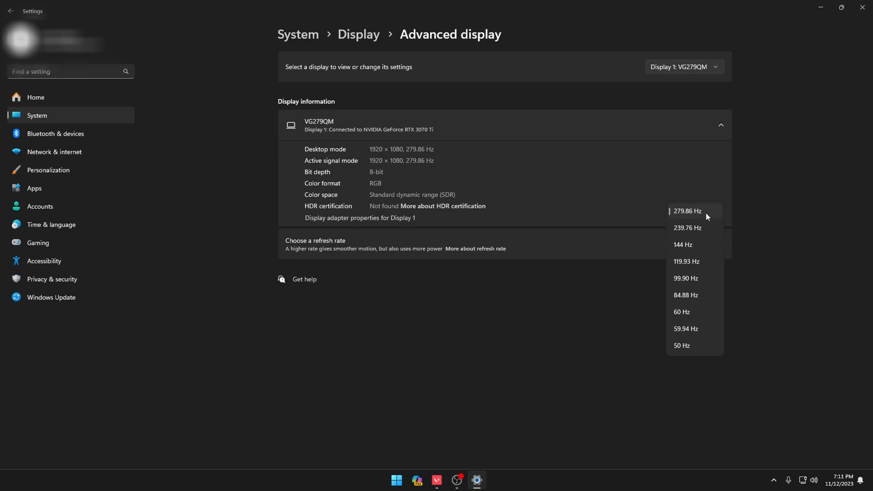
{"action": "left_click", "coordinate": [687, 211]}
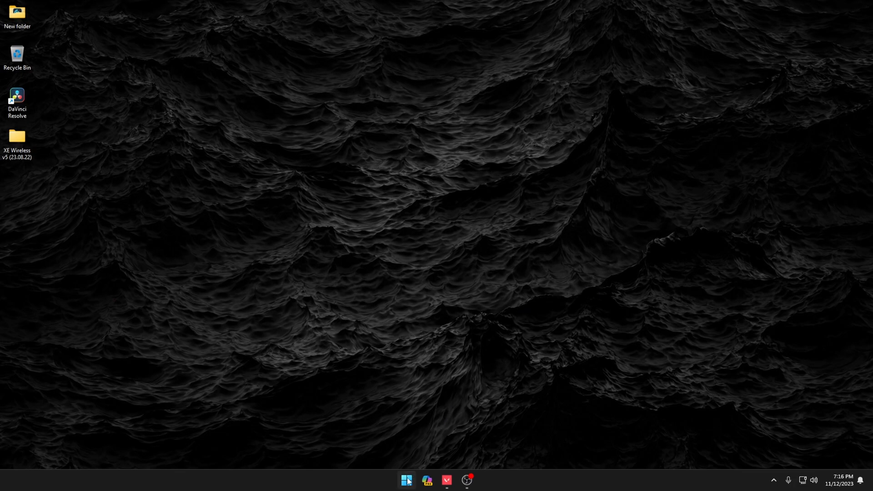
Launch Steam, disable 'Enable the Steam Overlay while in-game', and close Steam settings.
{"action": "left_click", "coordinate": [406, 480]}
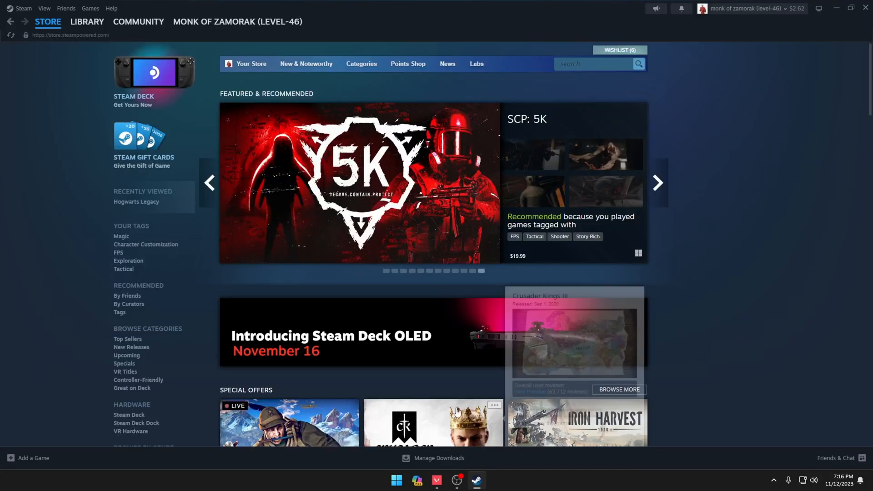
{"action": "left_click", "coordinate": [23, 8]}
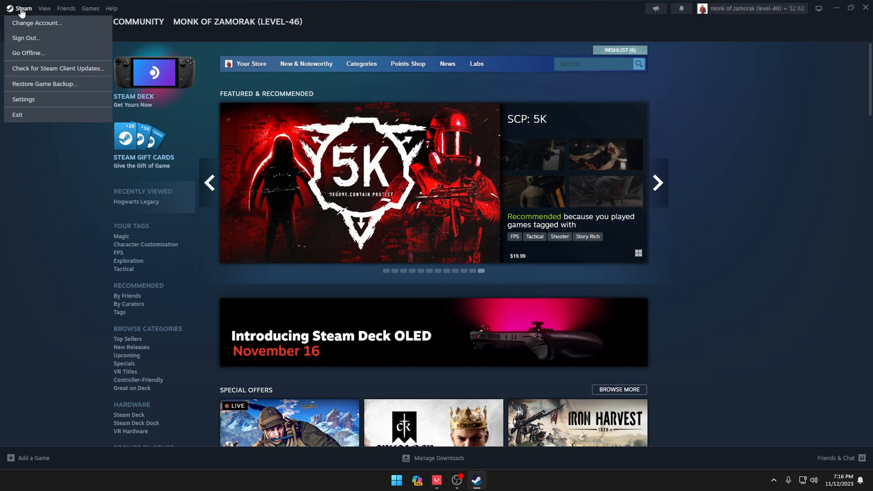
{"action": "left_click", "coordinate": [23, 99]}
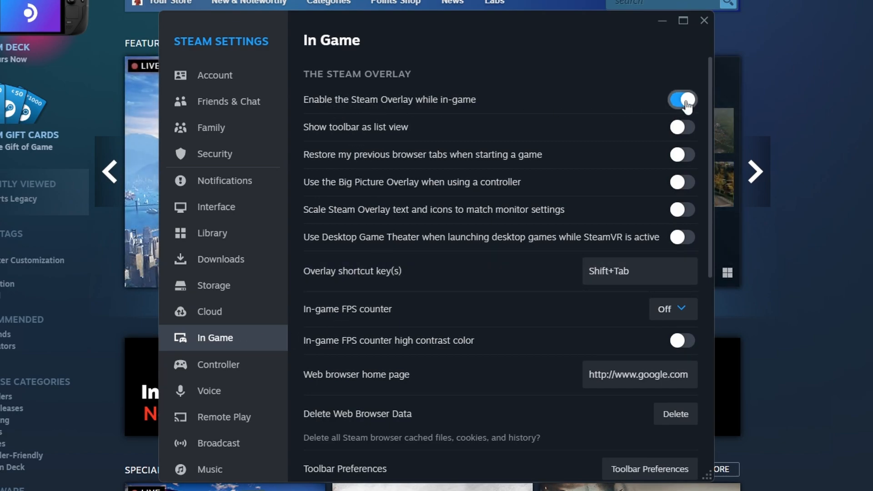
{"action": "left_click", "coordinate": [681, 102]}
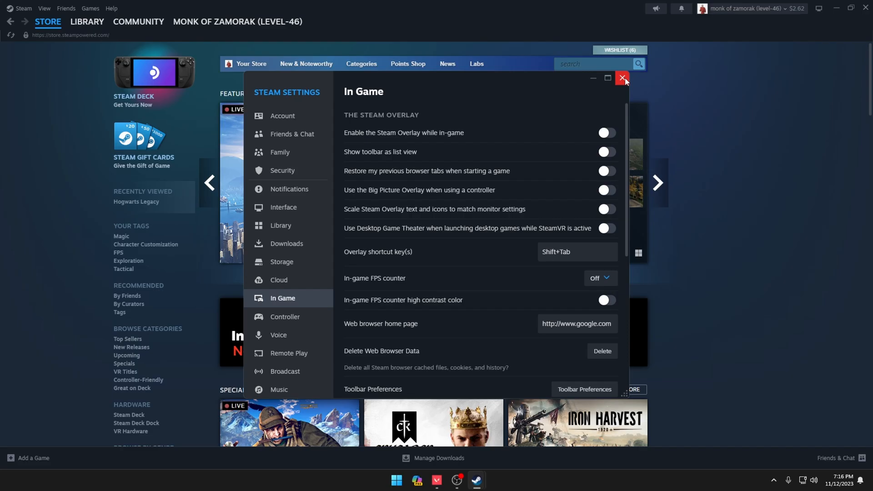
{"action": "left_click", "coordinate": [622, 79]}
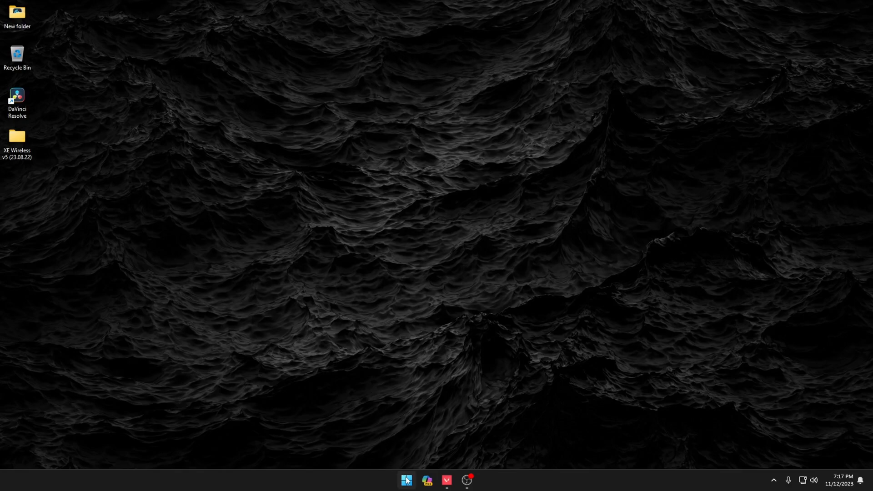
{"action": "left_click", "coordinate": [406, 483]}
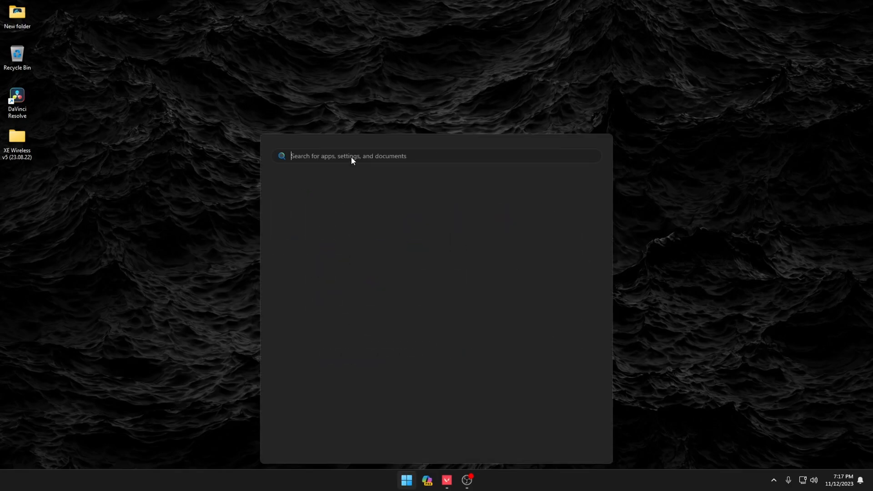
{"action": "type", "text": "mouse s"}
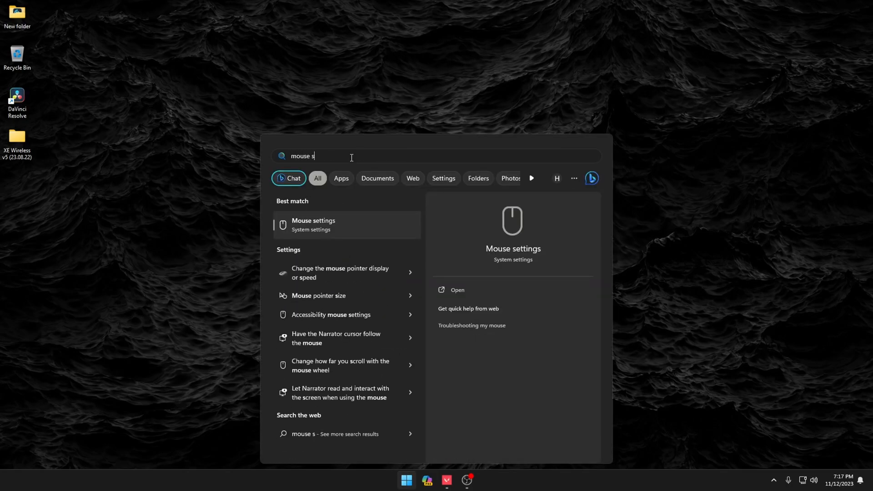
{"action": "left_click", "coordinate": [313, 225]}
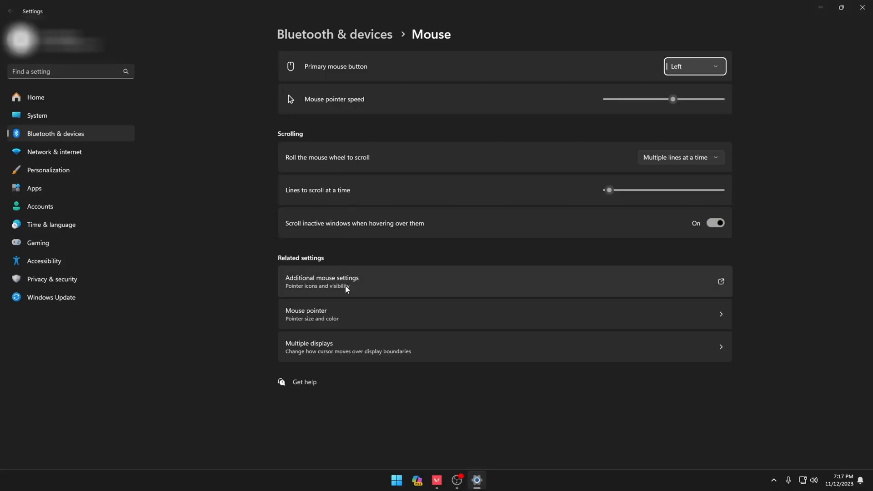
{"action": "left_click", "coordinate": [322, 281]}
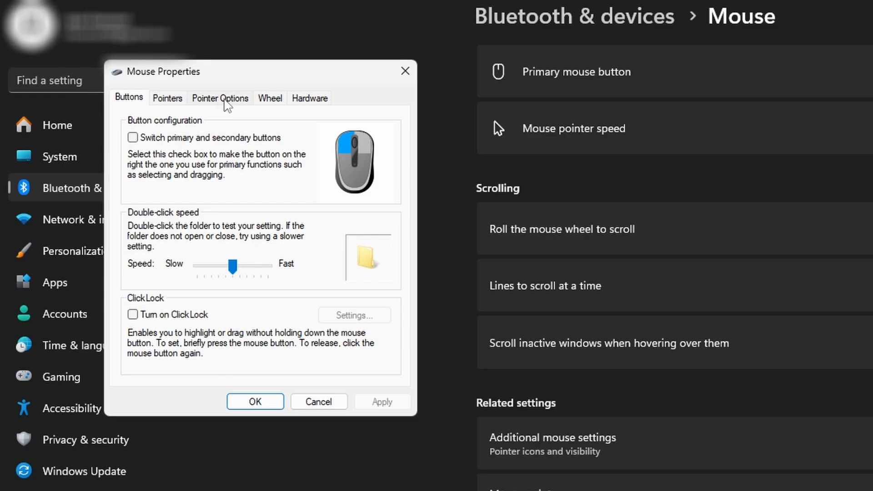
{"action": "left_click", "coordinate": [220, 98]}
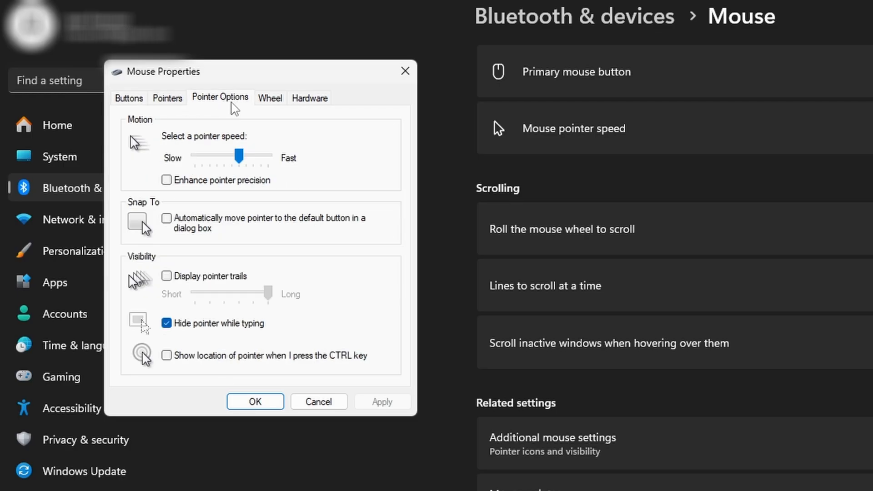
{"action": "left_click", "coordinate": [167, 180]}
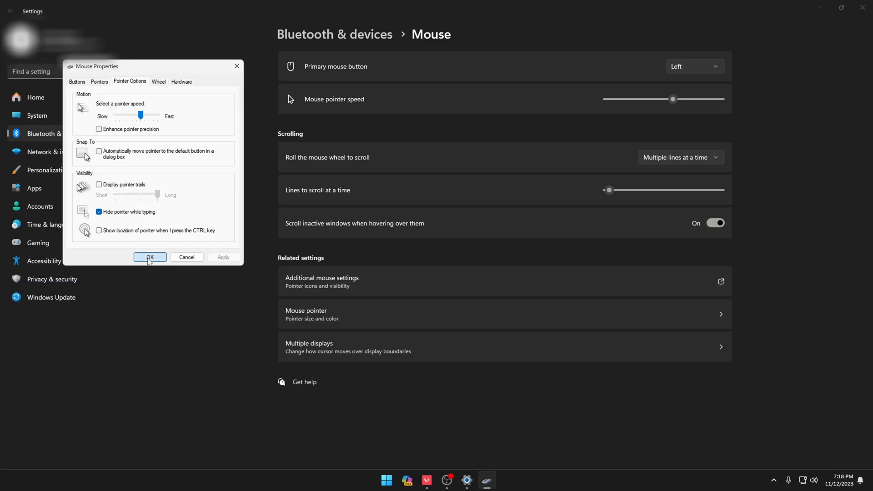
{"action": "left_click", "coordinate": [149, 256]}
{"action": "type", "text": "g"}
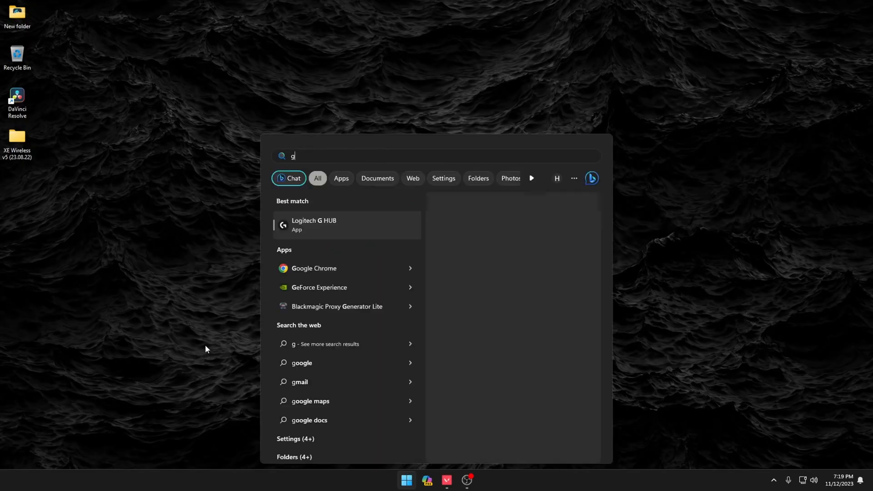
{"action": "type", "text": "ame Bar"}
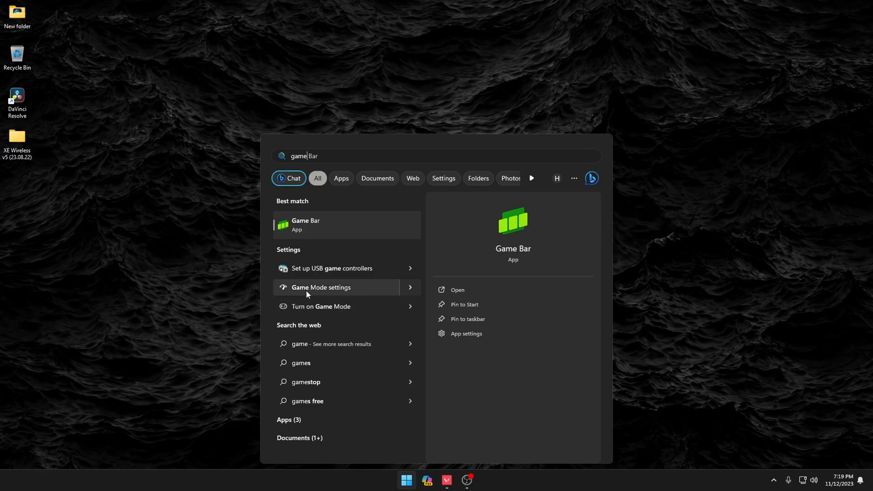
{"action": "left_click", "coordinate": [322, 288]}
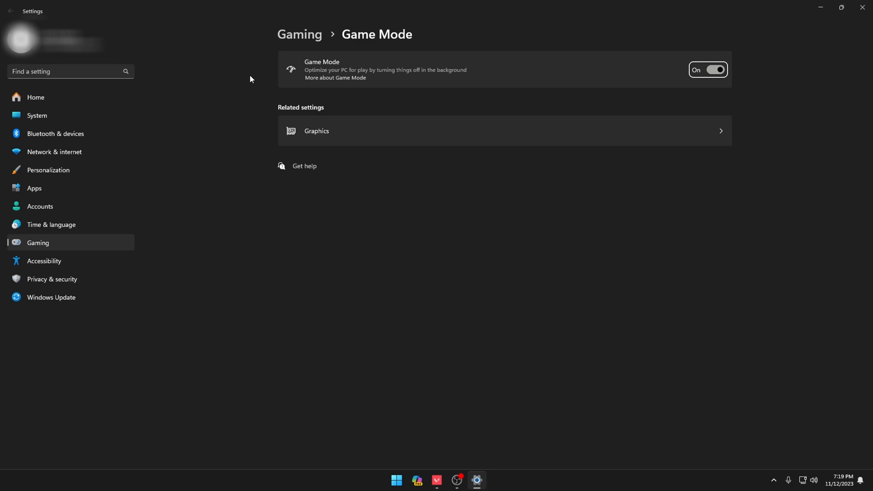
{"action": "left_click", "coordinate": [397, 480]}
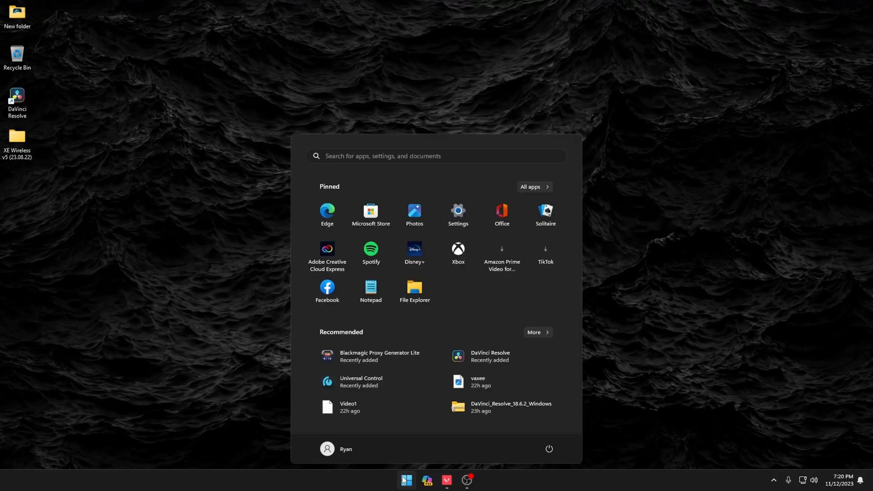
Open Graphics settings and save VALORANT's graphics preference as High performance.
{"action": "type", "text": "graphics settings"}
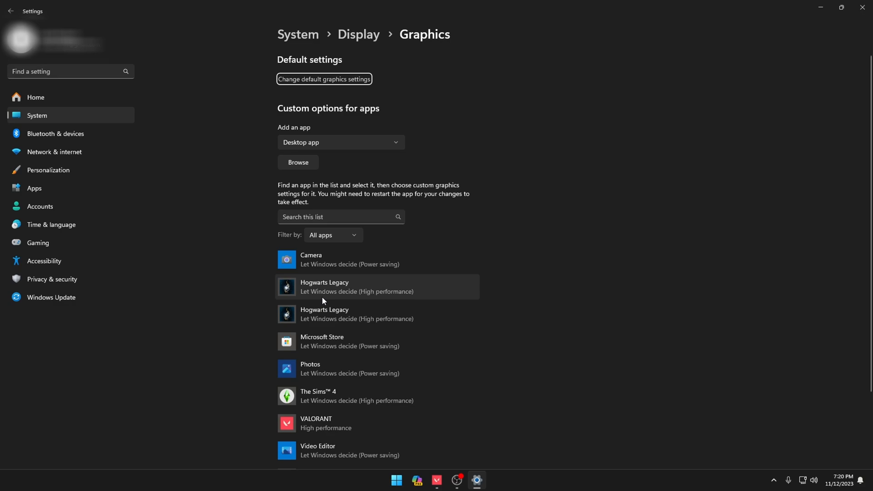
{"action": "scroll", "scroll_direction": "down", "scroll_amount": 3}
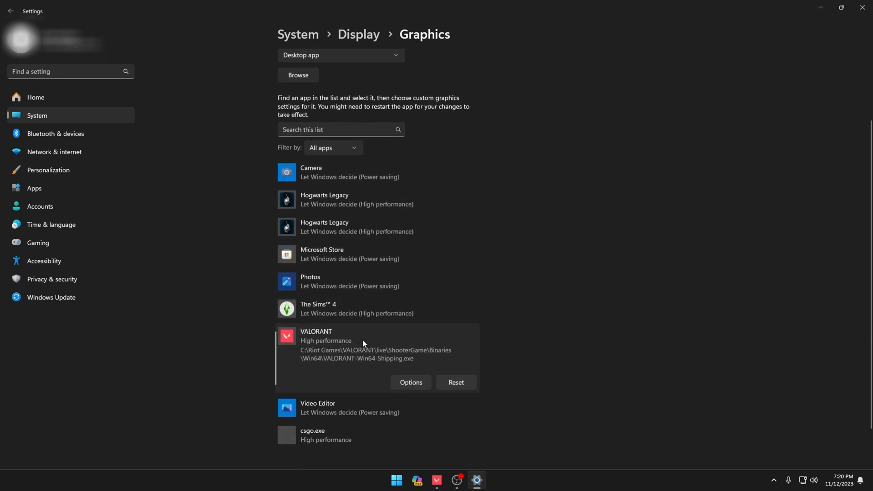
{"action": "left_click", "coordinate": [410, 382]}
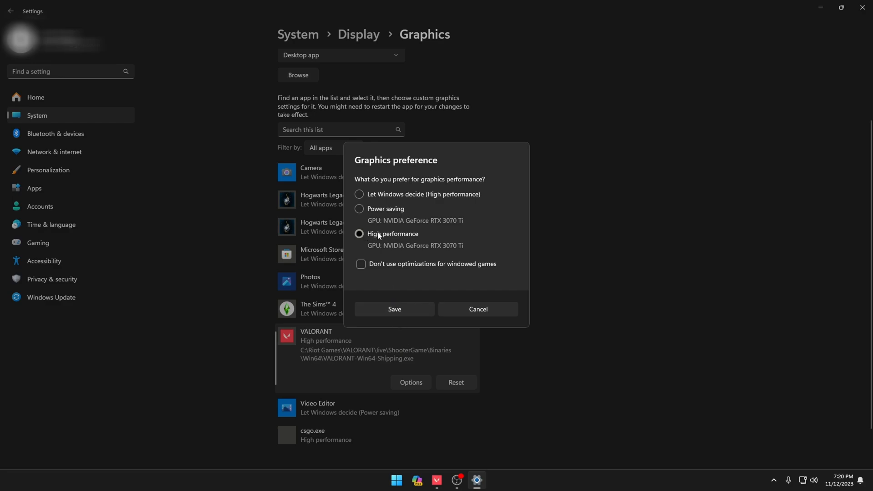
{"action": "left_click", "coordinate": [359, 234]}
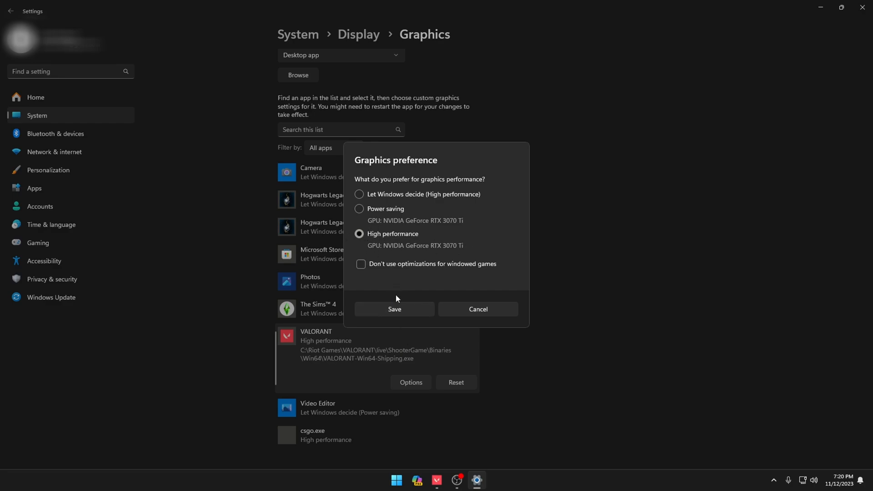
{"action": "left_click", "coordinate": [394, 309]}
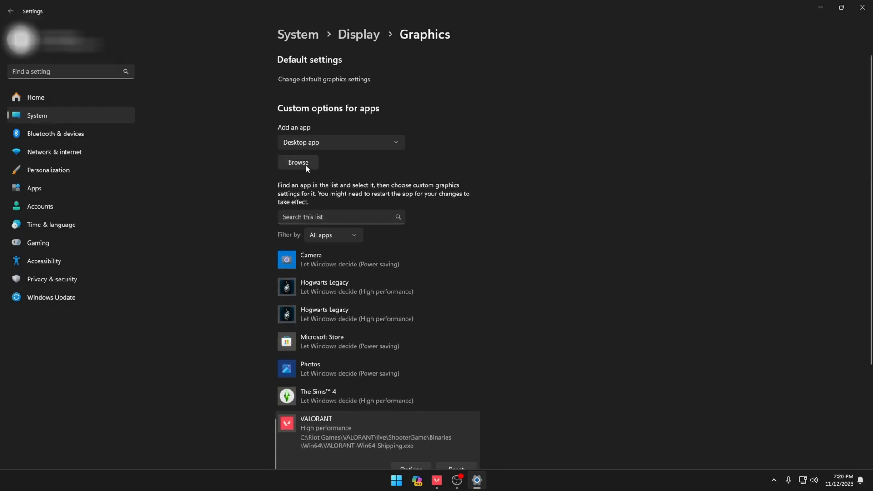
Browse for another app in the file picker's folder path, then close Settings.
{"action": "left_click", "coordinate": [297, 162]}
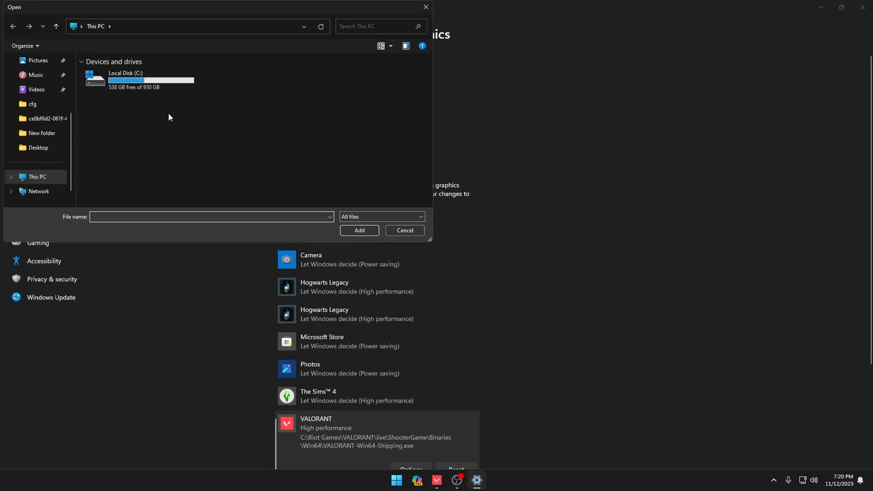
{"action": "left_click", "coordinate": [184, 26]}
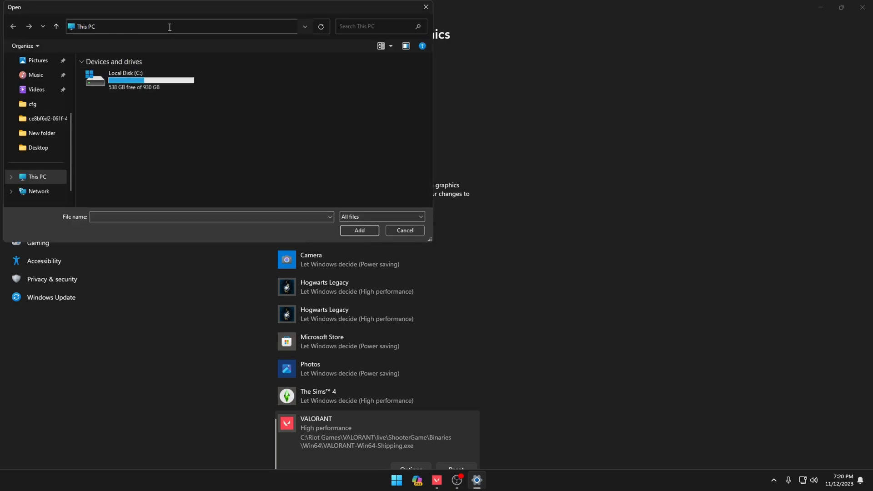
{"action": "left_click", "coordinate": [167, 26]}
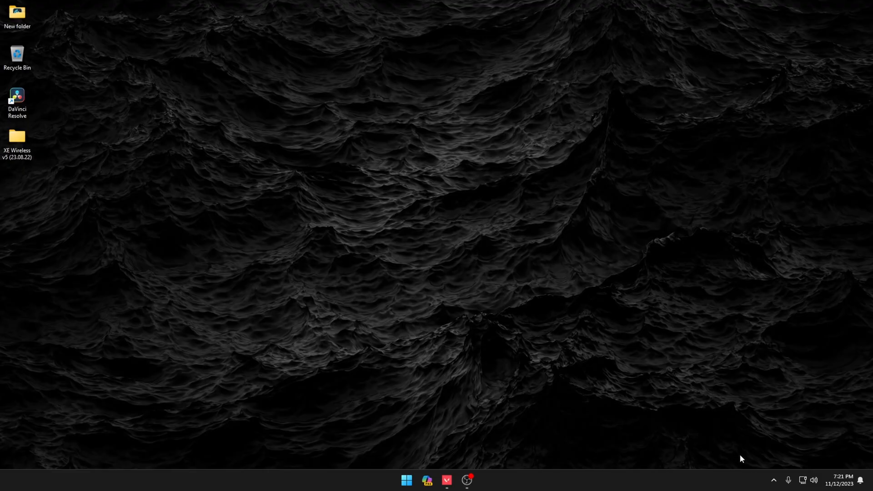
{"action": "mouse_move", "coordinate": [628, 324]}
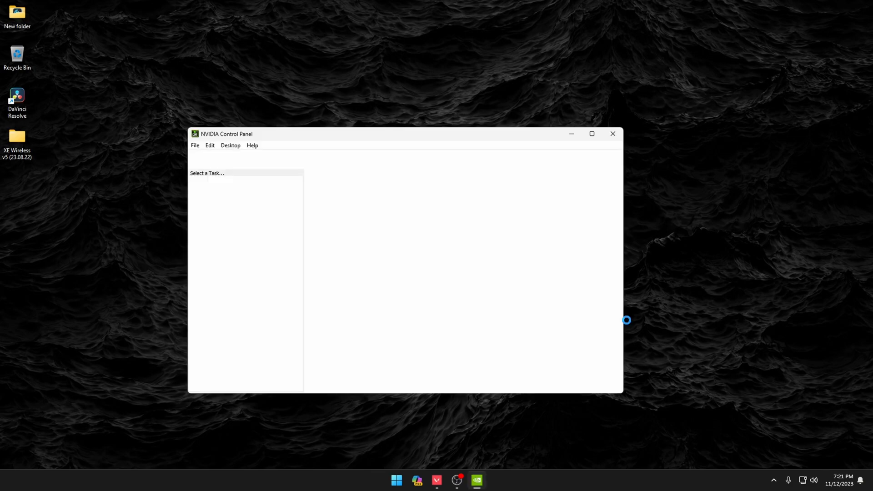
{"action": "left_click", "coordinate": [230, 197]}
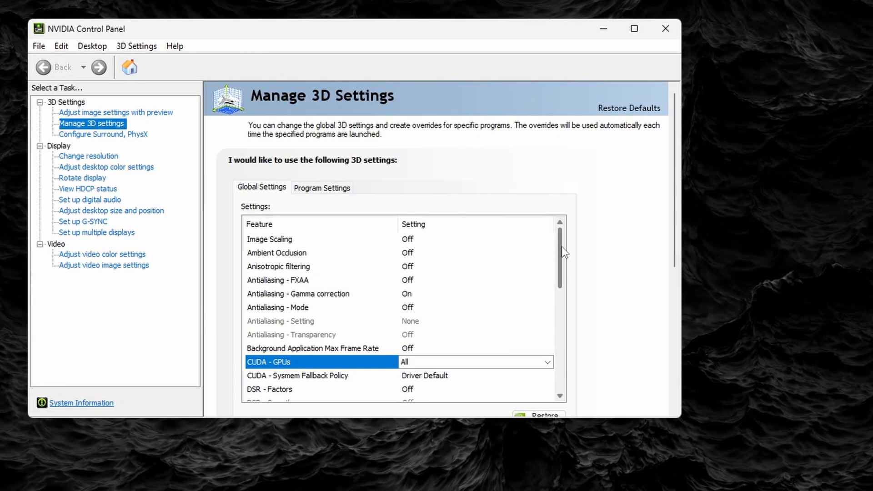
{"action": "scroll", "scroll_direction": "down", "scroll_amount": 3}
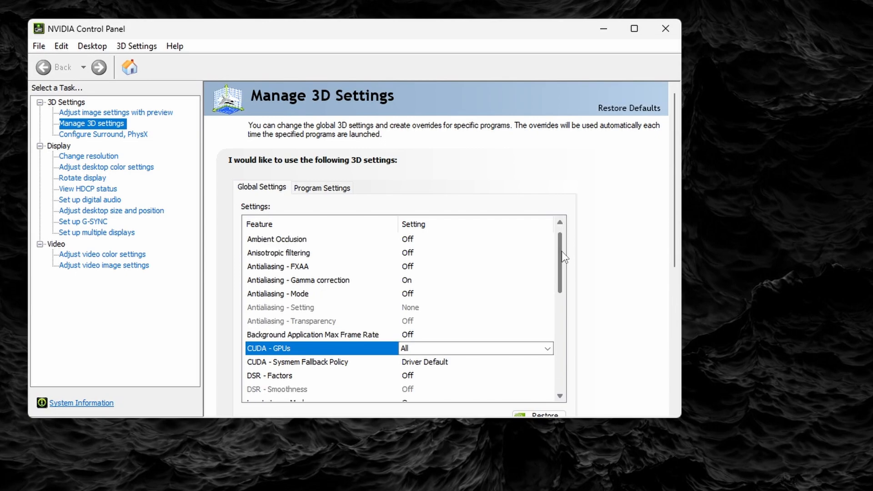
{"action": "scroll", "scroll_direction": "down", "scroll_amount": 3}
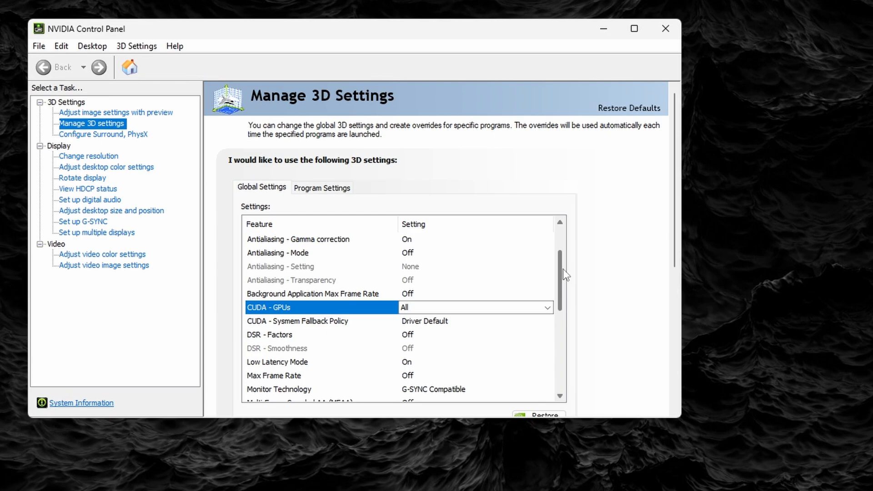
{"action": "scroll", "scroll_direction": "down", "scroll_amount": 3}
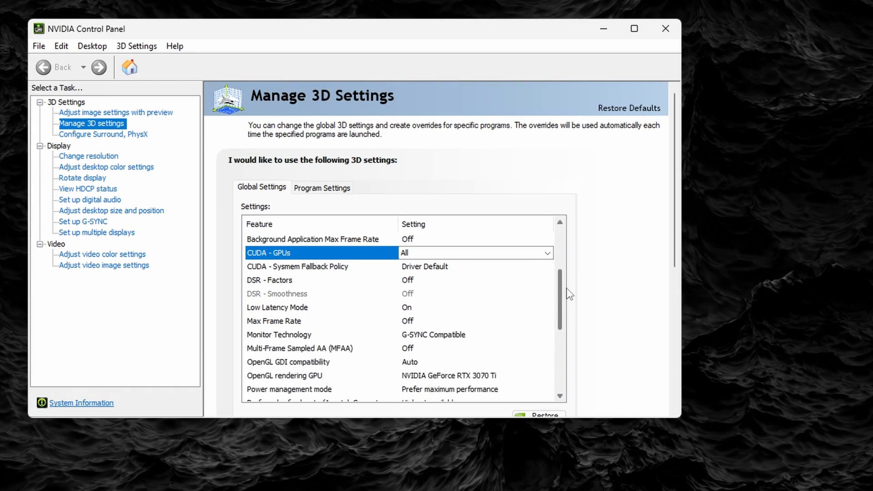
{"action": "scroll", "scroll_direction": "down", "scroll_amount": 3}
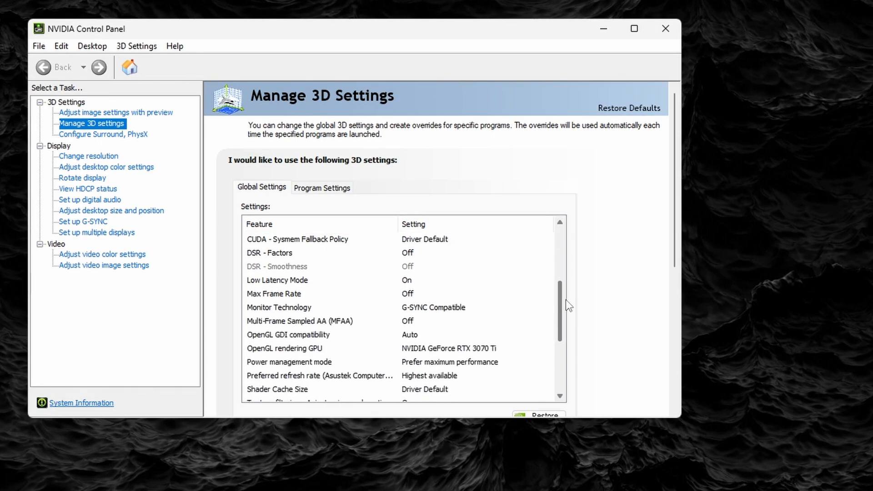
{"action": "scroll", "scroll_direction": "down", "scroll_amount": 3}
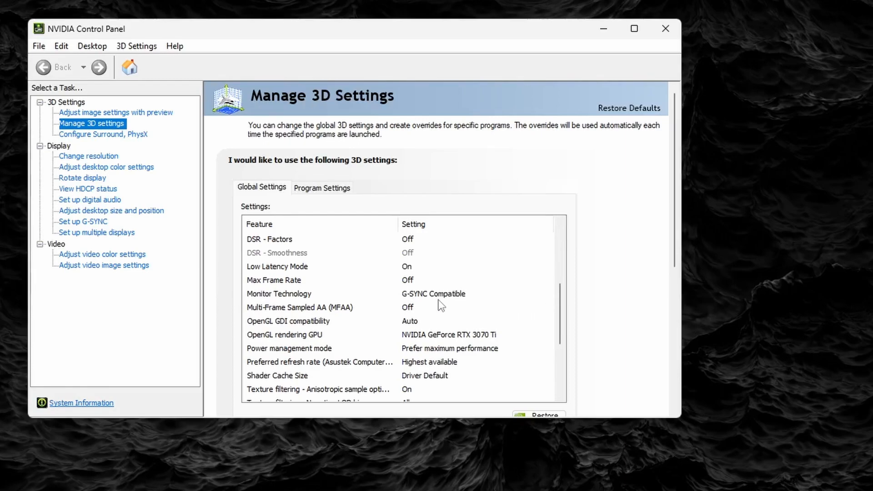
{"action": "mouse_move", "coordinate": [420, 304]}
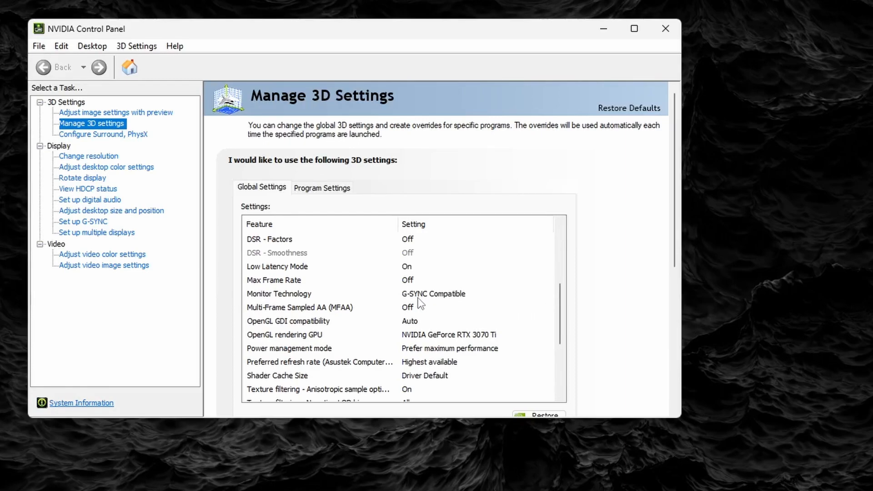
{"action": "mouse_move", "coordinate": [462, 297]}
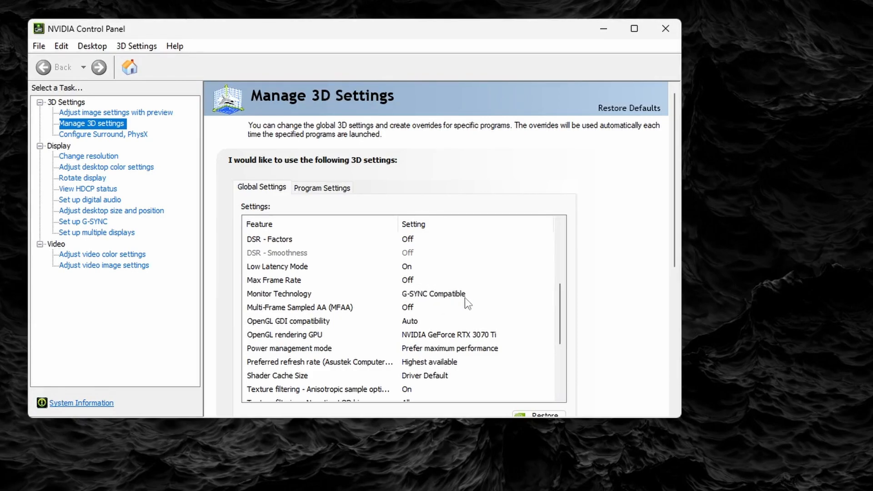
{"action": "scroll", "scroll_direction": "down", "scroll_amount": 3}
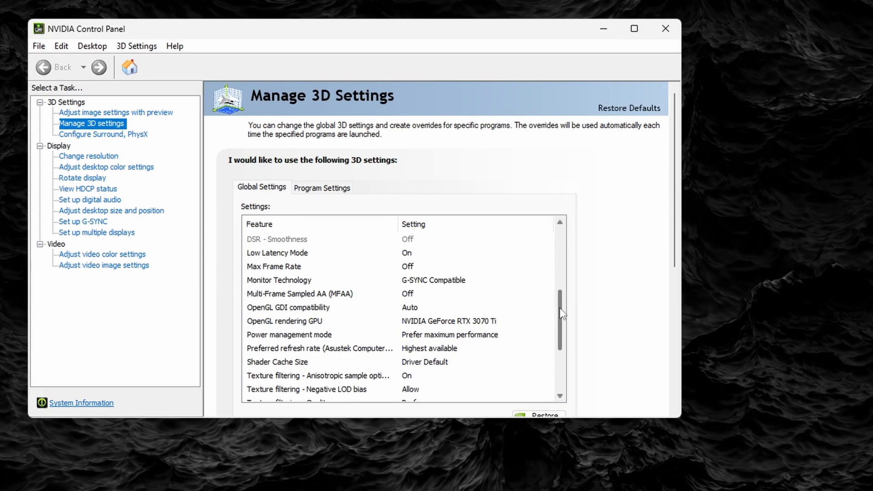
{"action": "scroll", "scroll_direction": "down", "scroll_amount": 3}
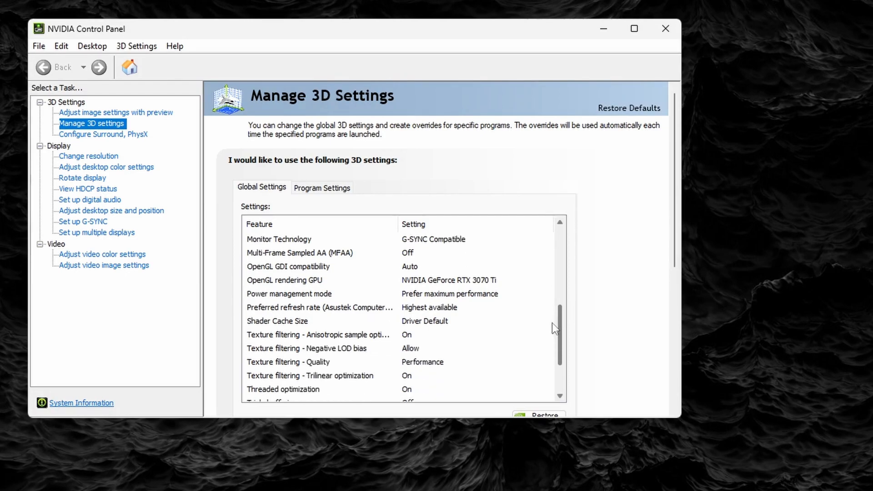
{"action": "scroll", "scroll_direction": "down", "scroll_amount": 3}
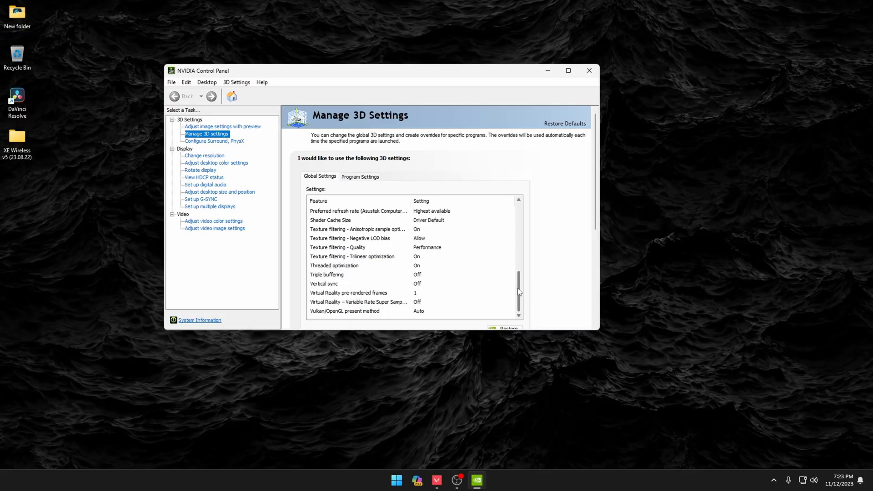
{"action": "scroll", "scroll_direction": "down", "scroll_amount": 3}
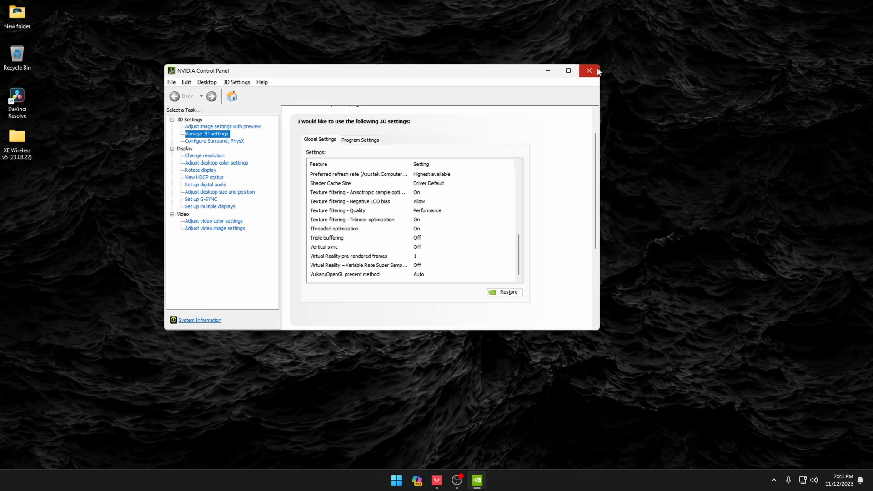
{"action": "left_click", "coordinate": [589, 71]}
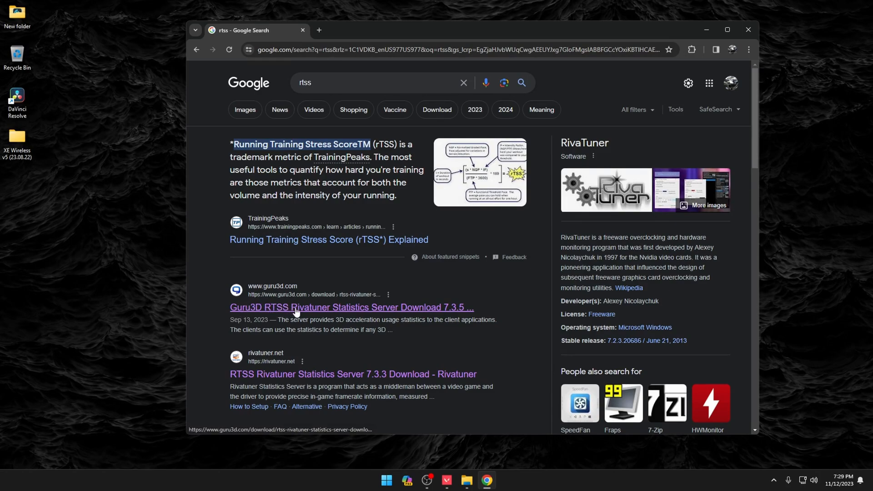
Open the Guru3D RTSS page and download version 7.3.5 Beta 5.
{"action": "left_click", "coordinate": [351, 307]}
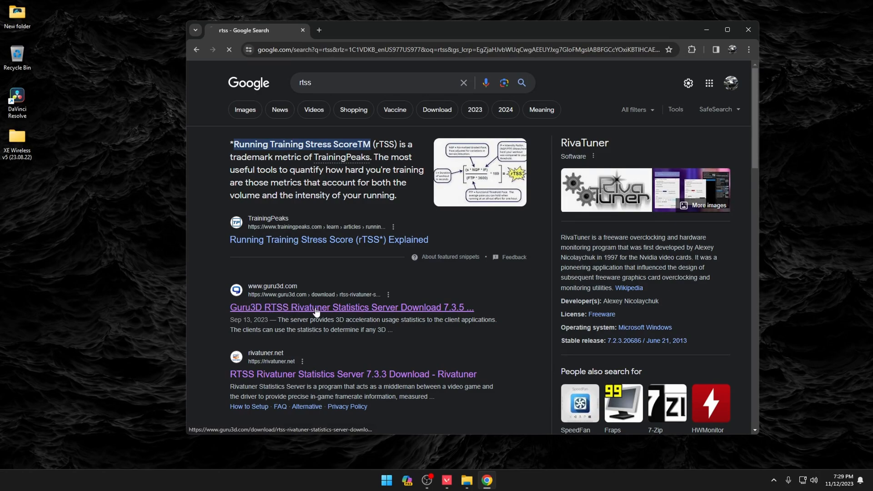
{"action": "left_click", "coordinate": [350, 307]}
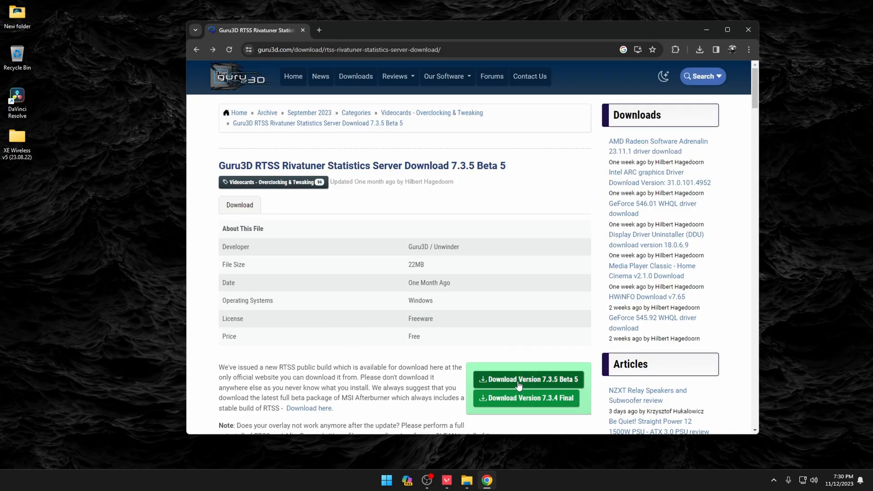
{"action": "left_click", "coordinate": [527, 379]}
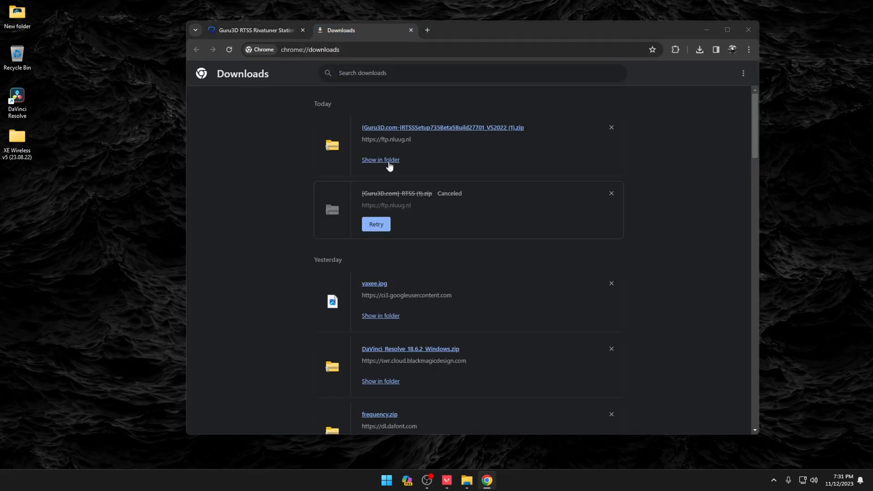
Extract the RTSS zip into its own folder and show the RivaTuner Statistics Server window.
{"action": "left_click", "coordinate": [380, 159]}
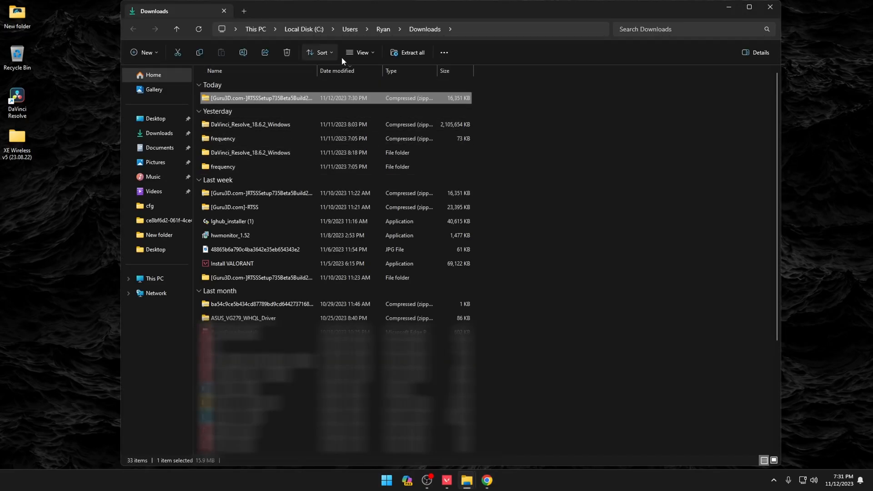
{"action": "left_click", "coordinate": [411, 52]}
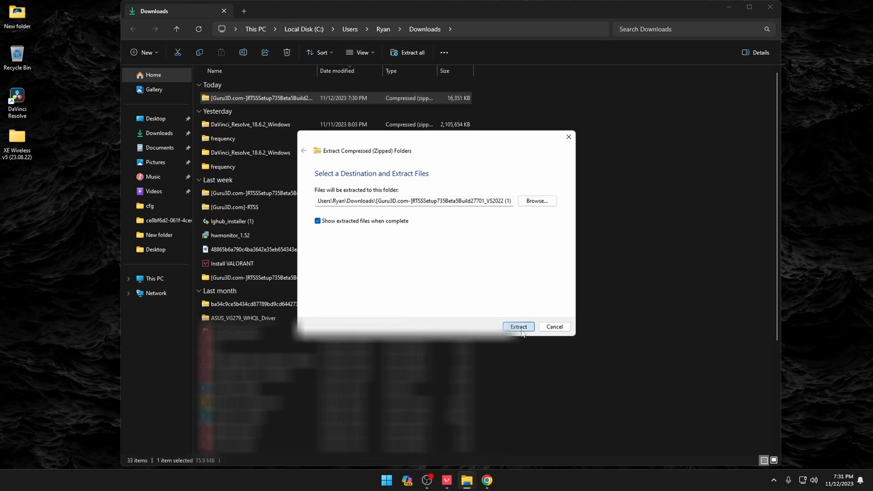
{"action": "left_click", "coordinate": [517, 327]}
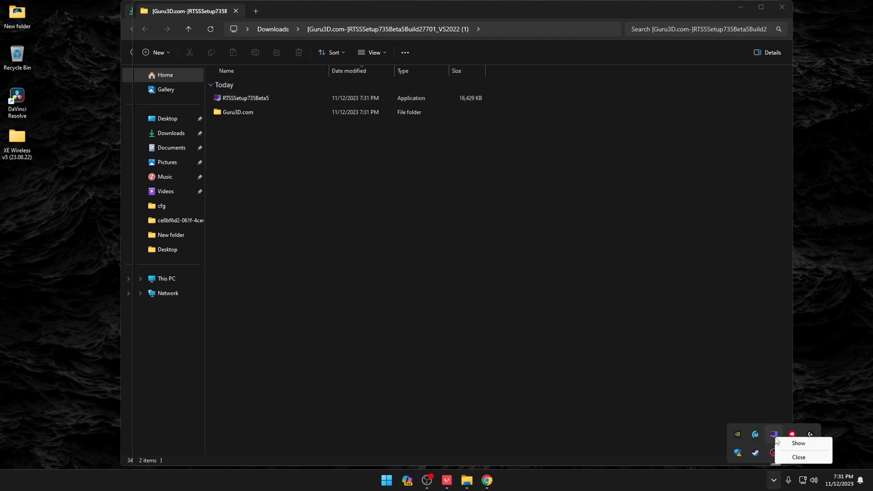
{"action": "left_click", "coordinate": [798, 443]}
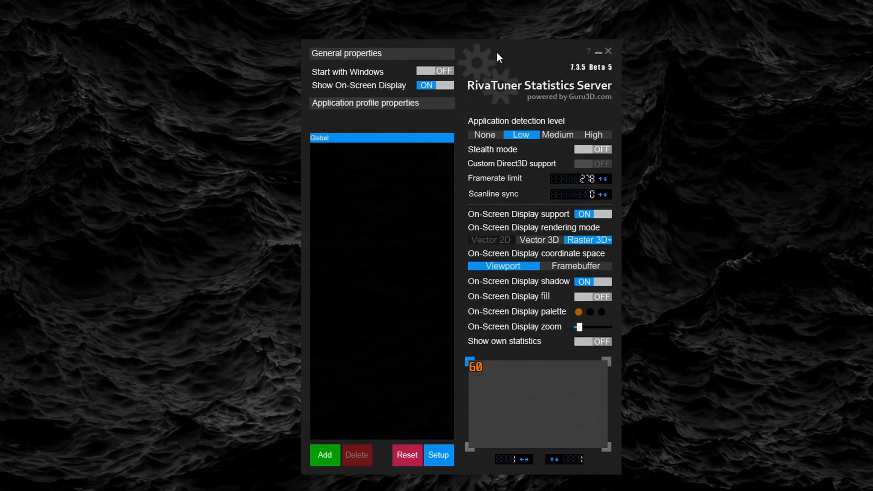